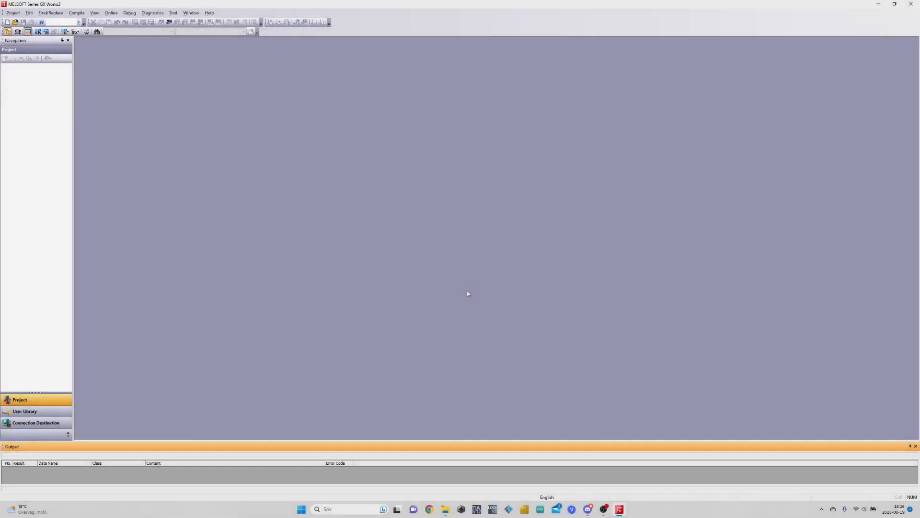
# - Create a new FXCPU Structured Project using the Structured Ladder/FBD language
pyautogui.click(6, 21)
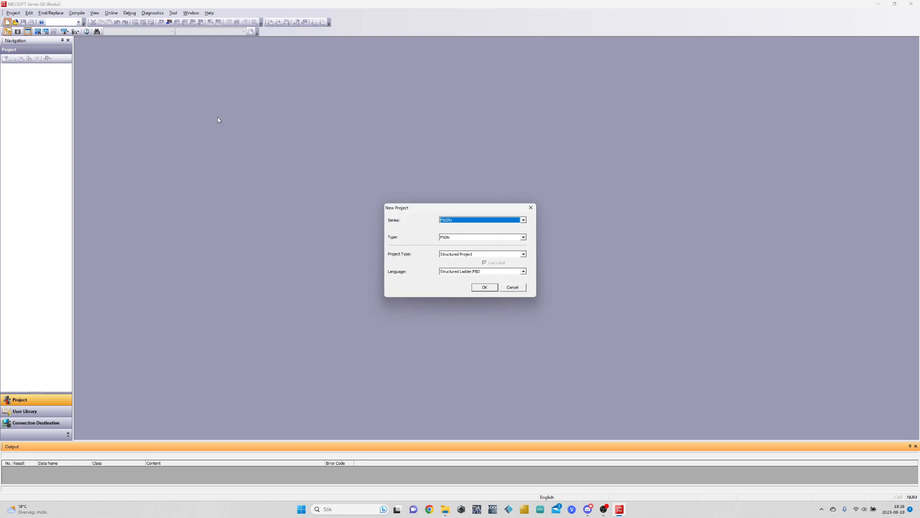
pyautogui.moveTo(521, 243)
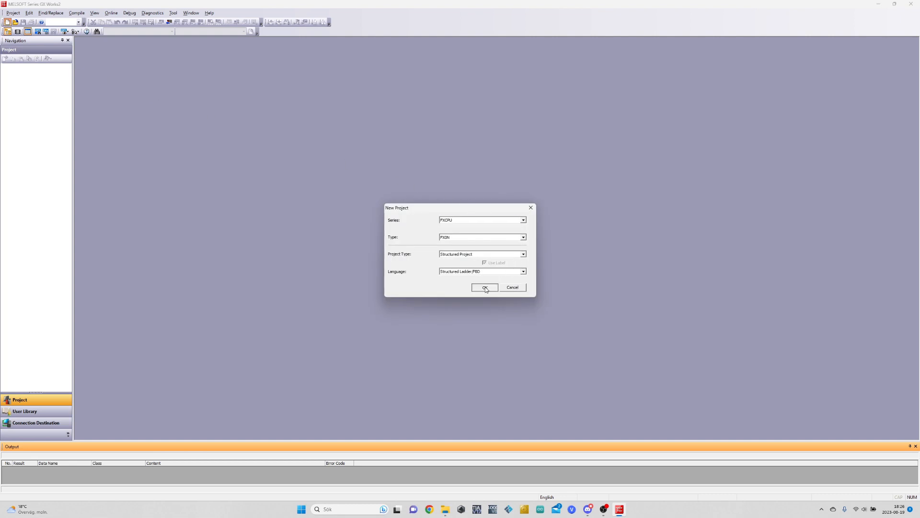
pyautogui.click(484, 287)
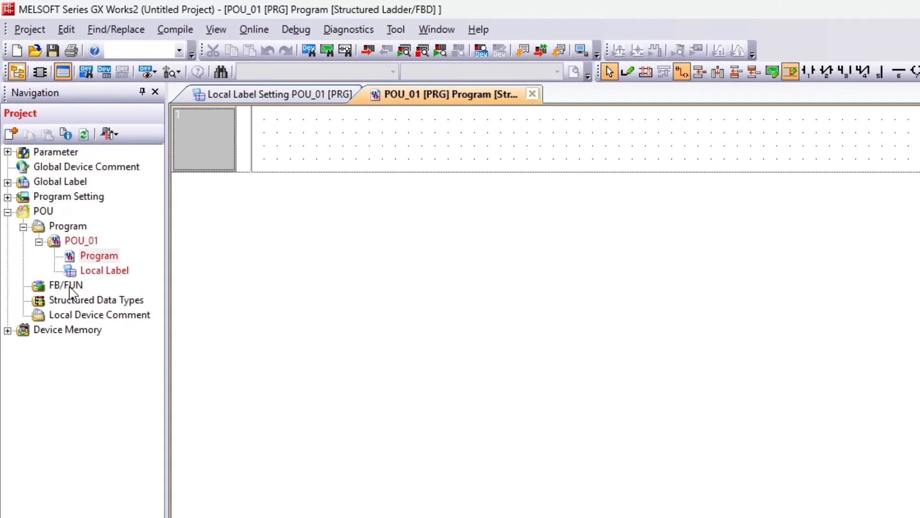
# - Add a Structured Ladder/FBD function block named 'Motor_Block' under FB/FUN
pyautogui.rightClick(66, 285)
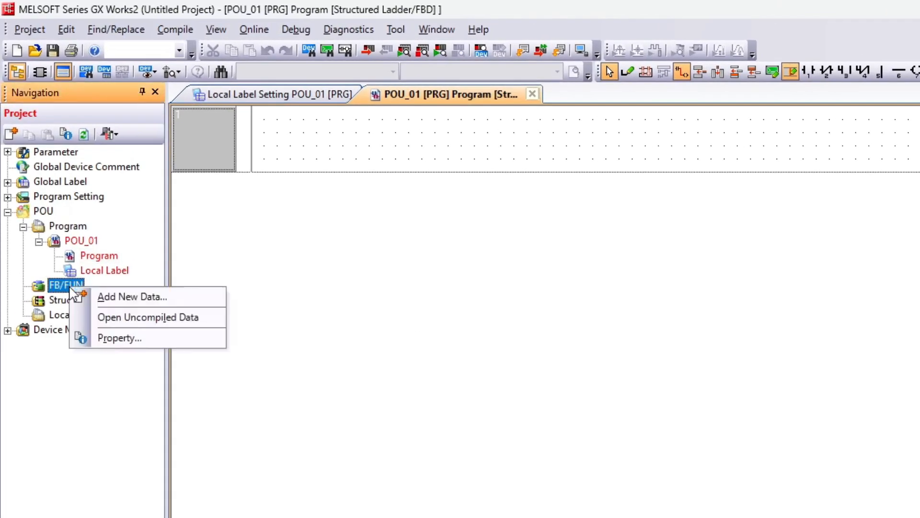
pyautogui.click(133, 297)
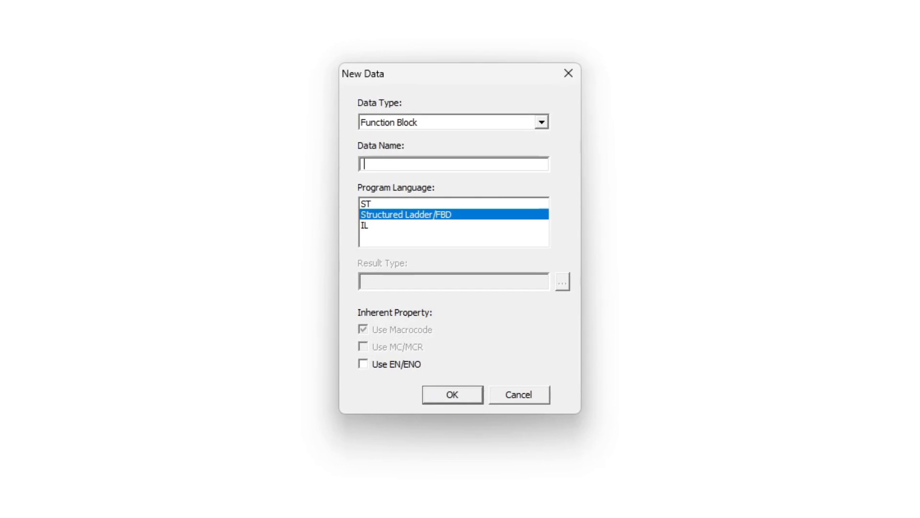
pyautogui.moveTo(430, 179)
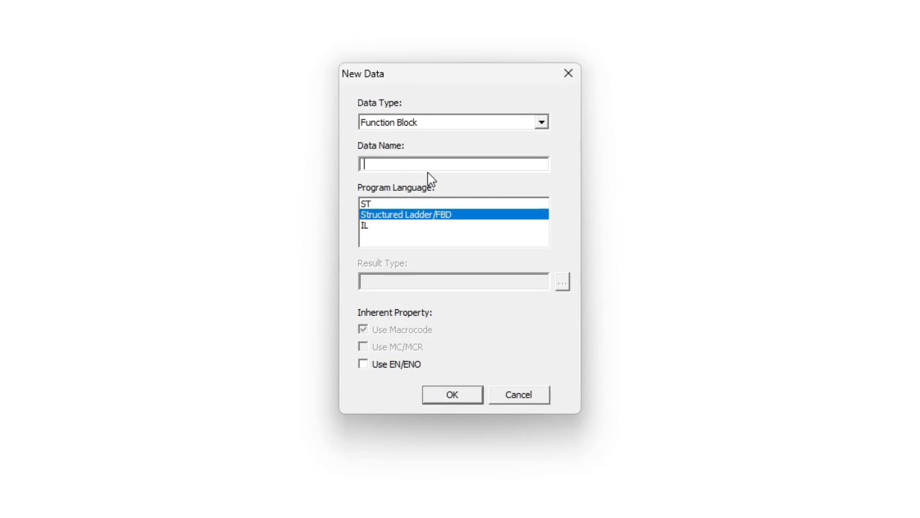
pyautogui.write('Mo')
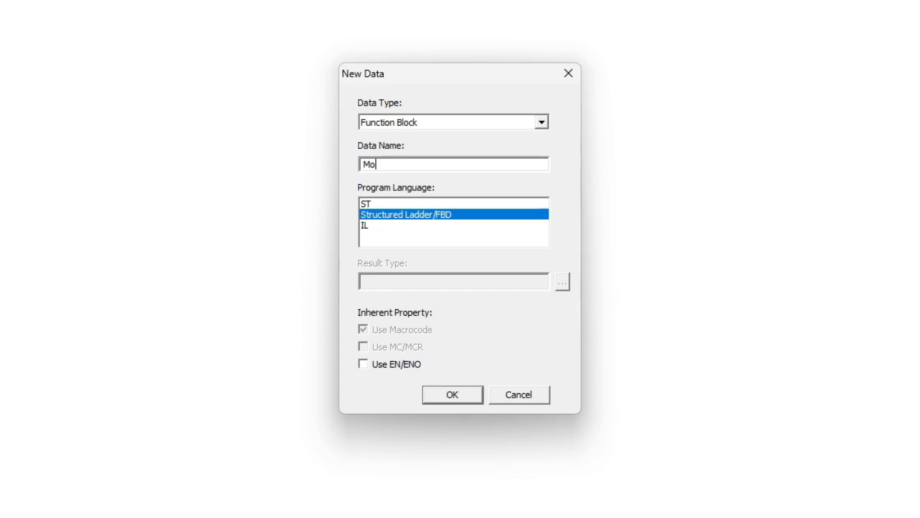
pyautogui.write('tor_Bl')
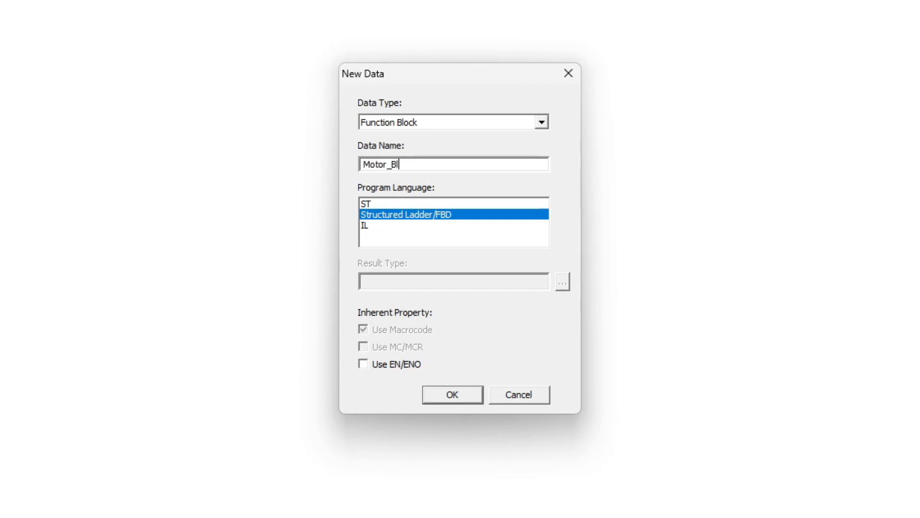
pyautogui.write('ock')
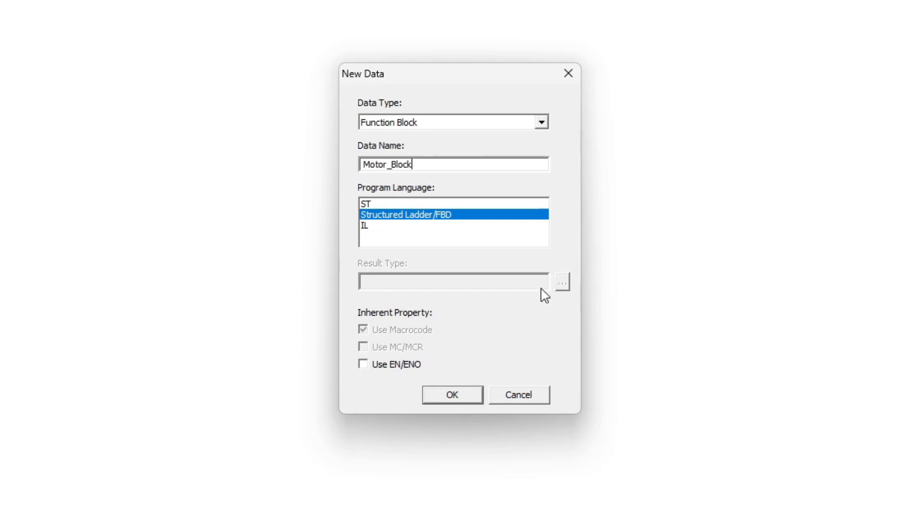
pyautogui.click(451, 394)
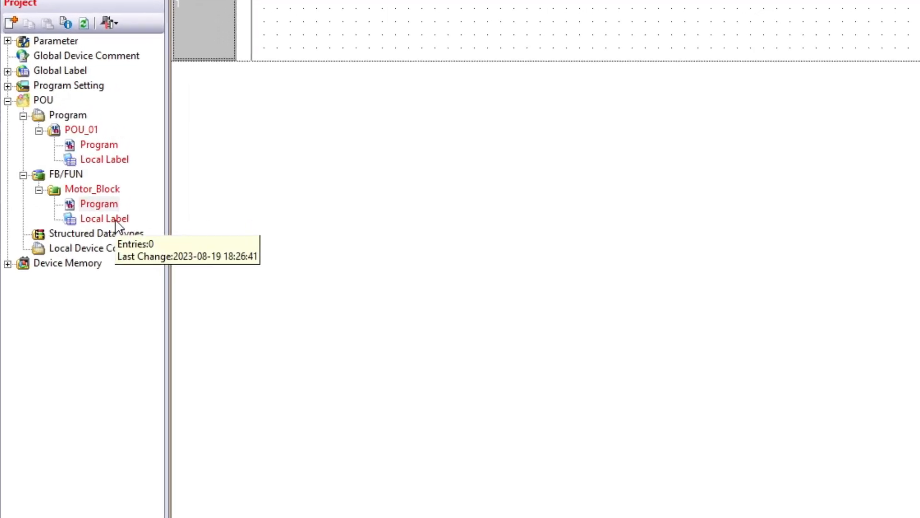
# - In Motor_Block's local labels, add VAR_INPUT bit labels Start_Motor and Stop_Motor
pyautogui.doubleClick(105, 219)
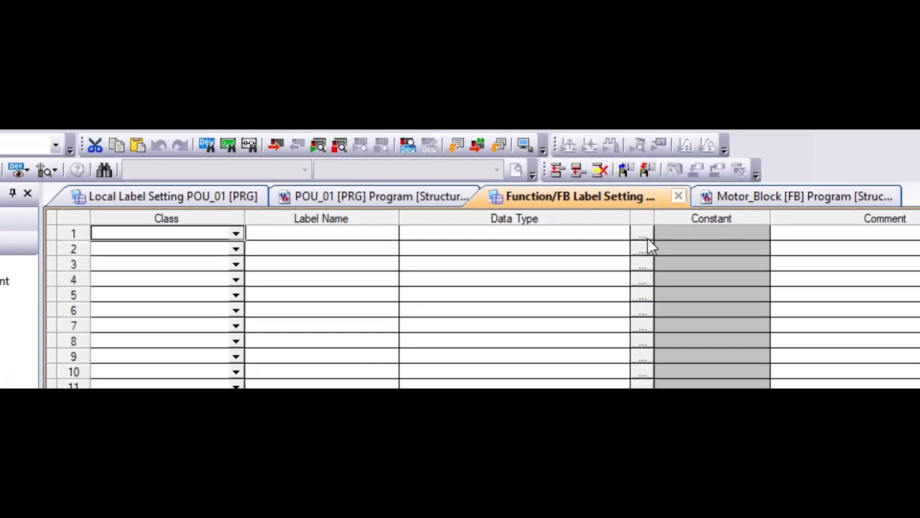
pyautogui.click(643, 233)
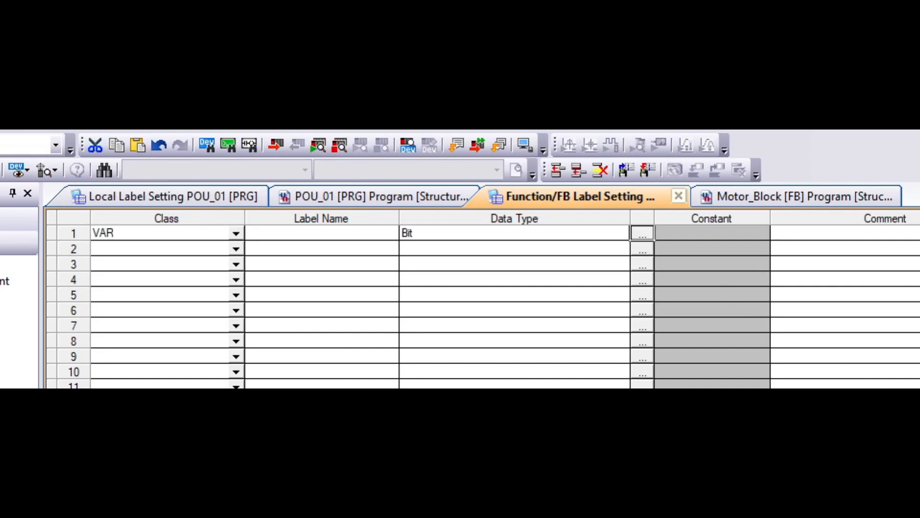
pyautogui.click(236, 233)
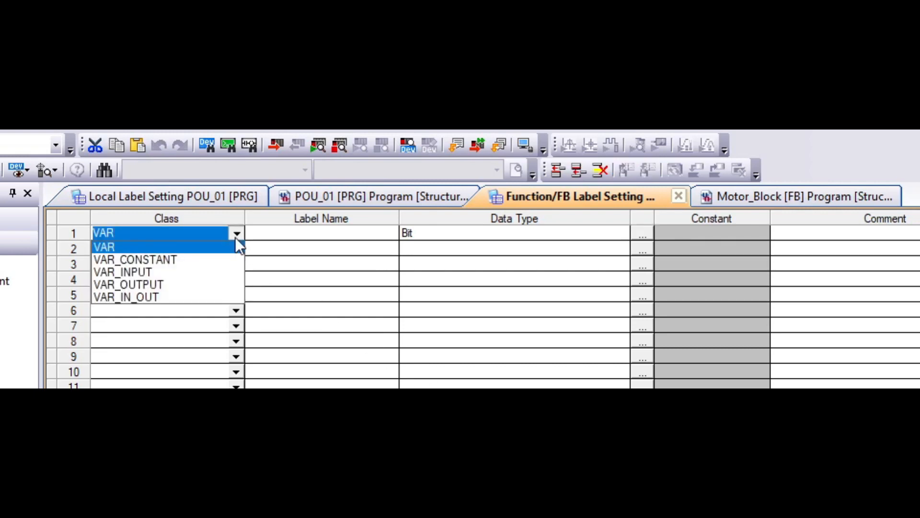
pyautogui.click(122, 271)
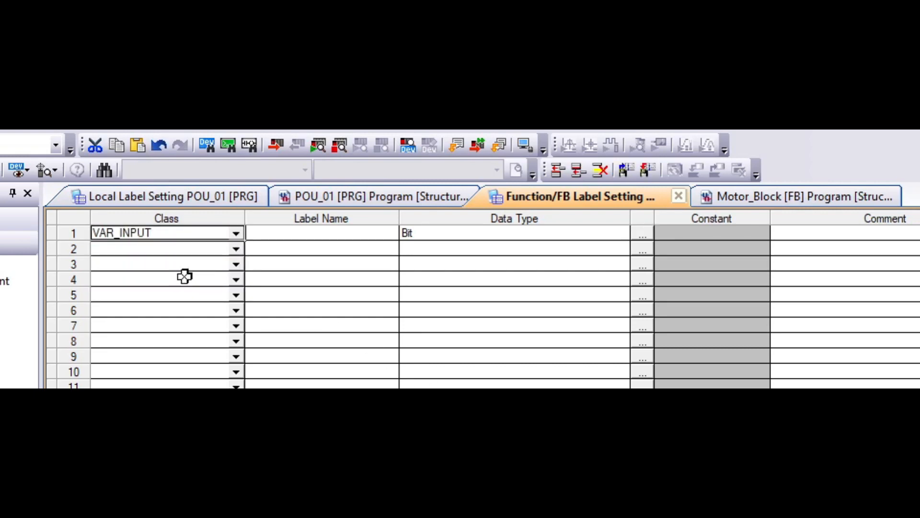
pyautogui.moveTo(337, 291)
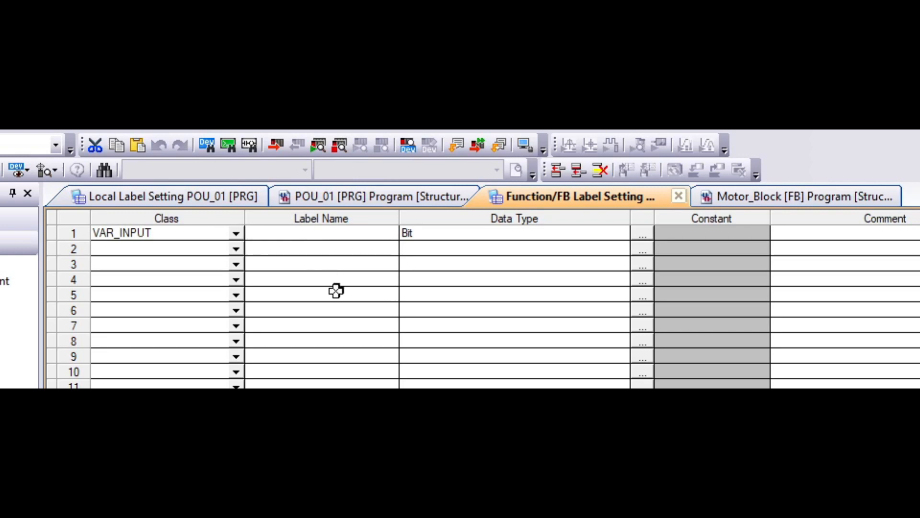
pyautogui.write('S')
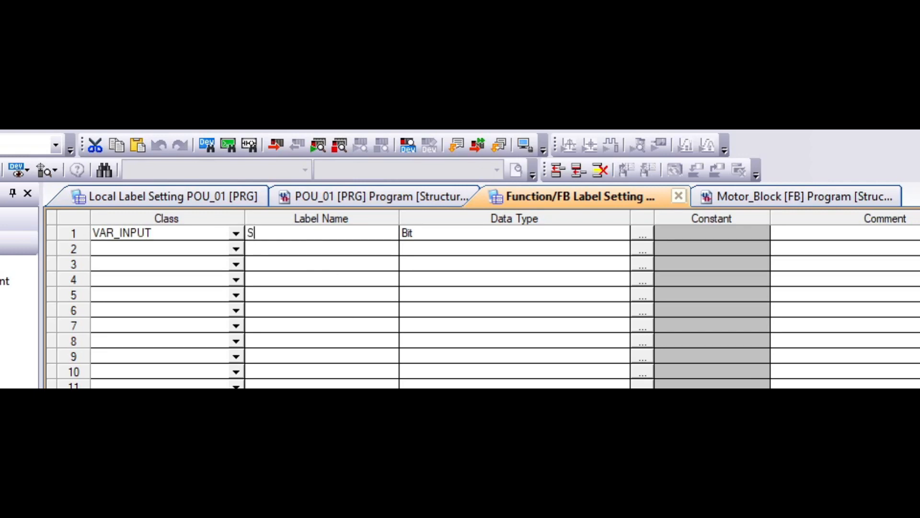
pyautogui.write('tart_')
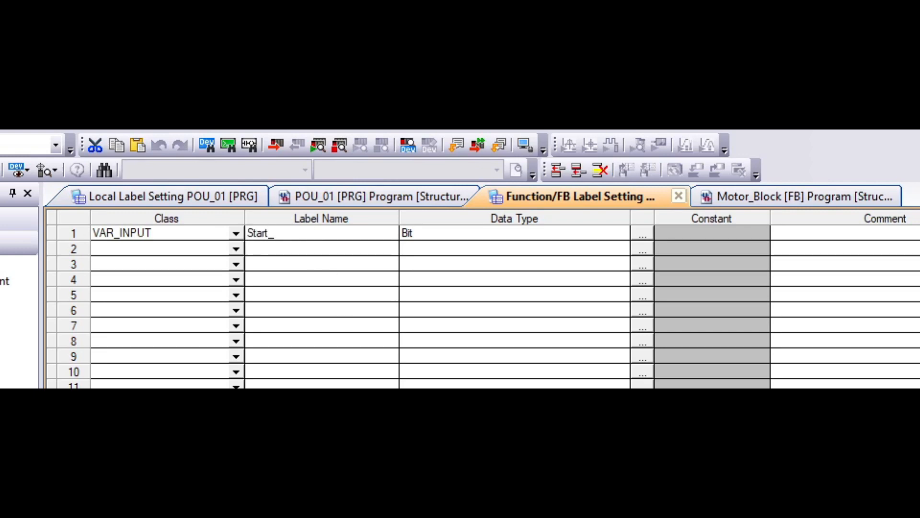
pyautogui.write('Motor')
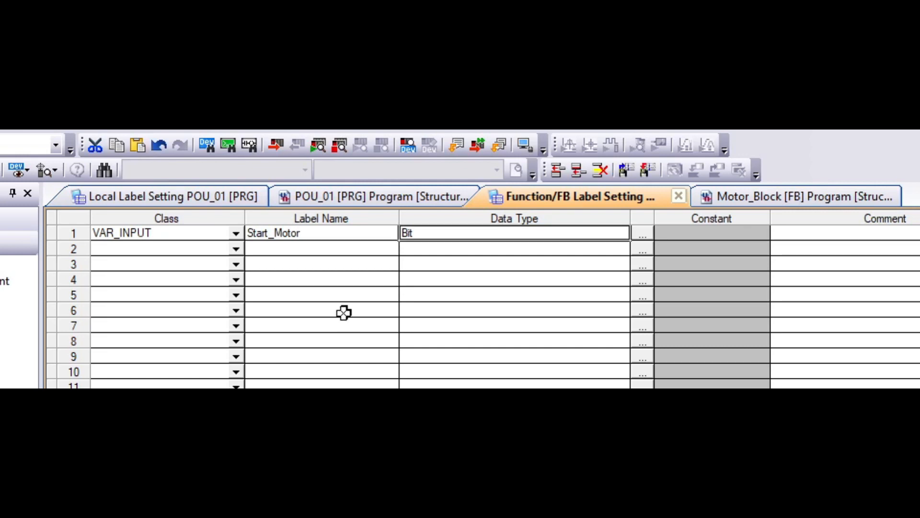
pyautogui.moveTo(645, 262)
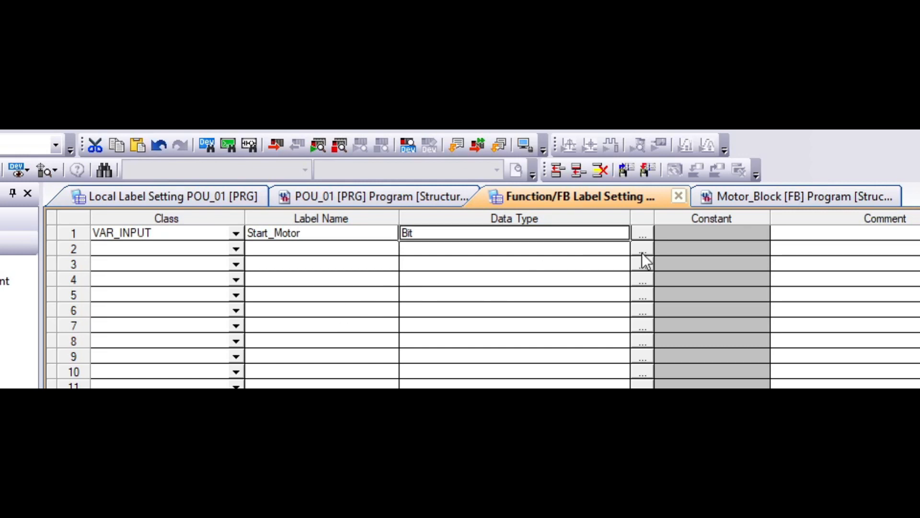
pyautogui.click(642, 247)
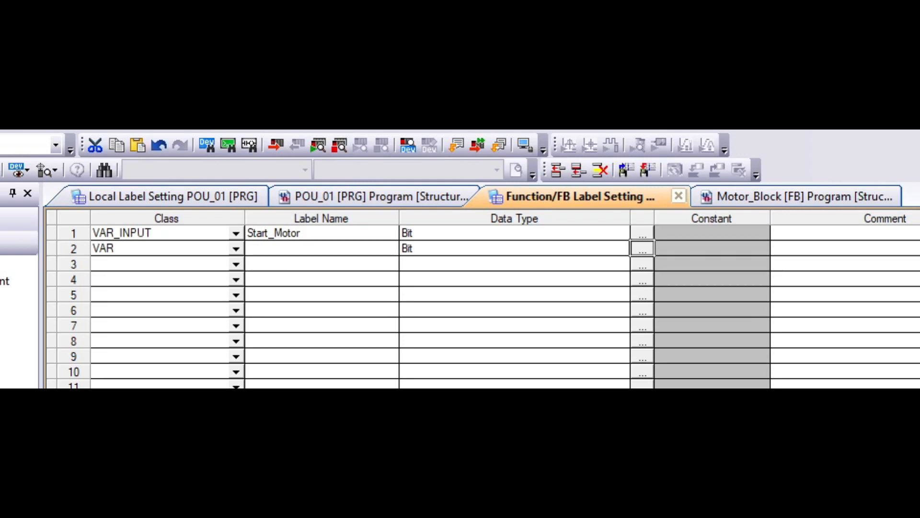
pyautogui.click(236, 248)
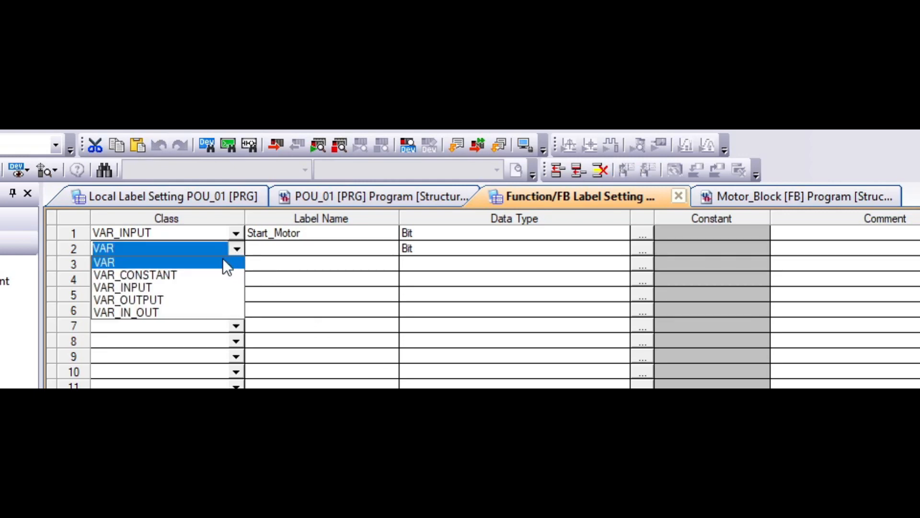
pyautogui.click(123, 287)
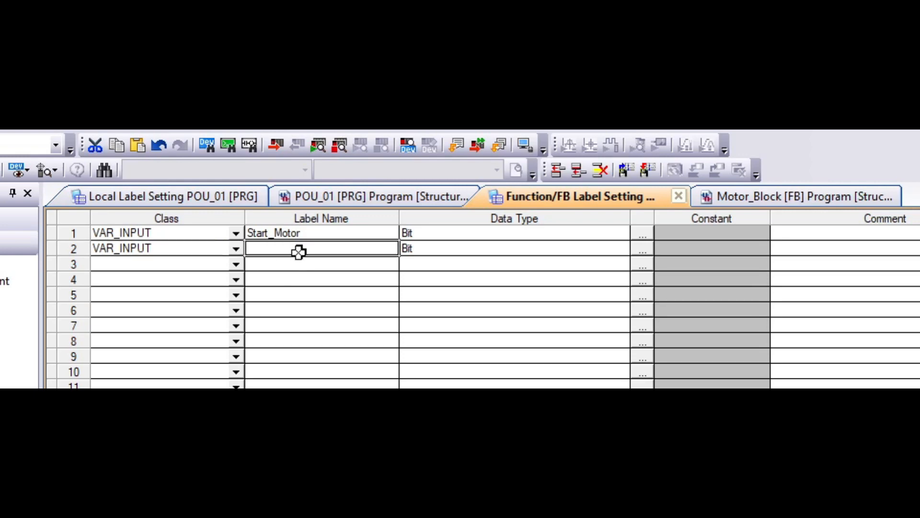
pyautogui.write('Stop_Motor')
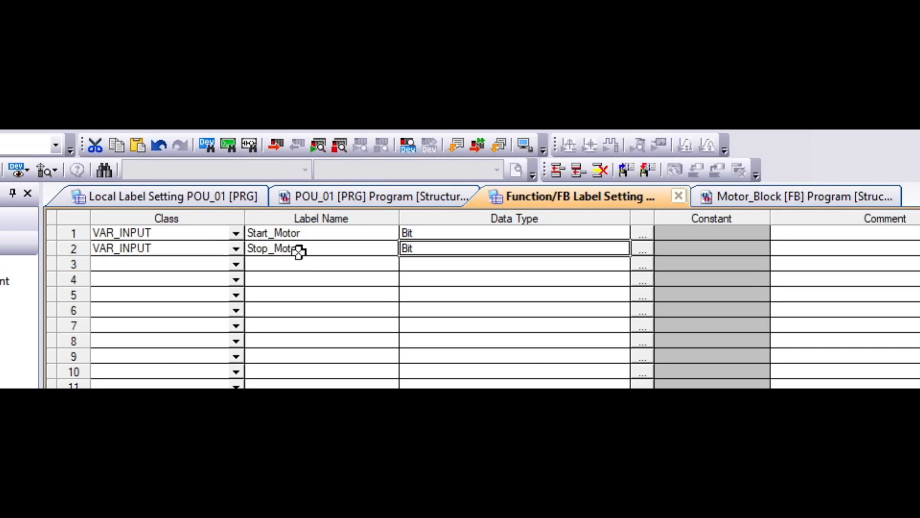
# - Add a VAR_OUTPUT bit label named Motor_On in row 3
pyautogui.click(641, 264)
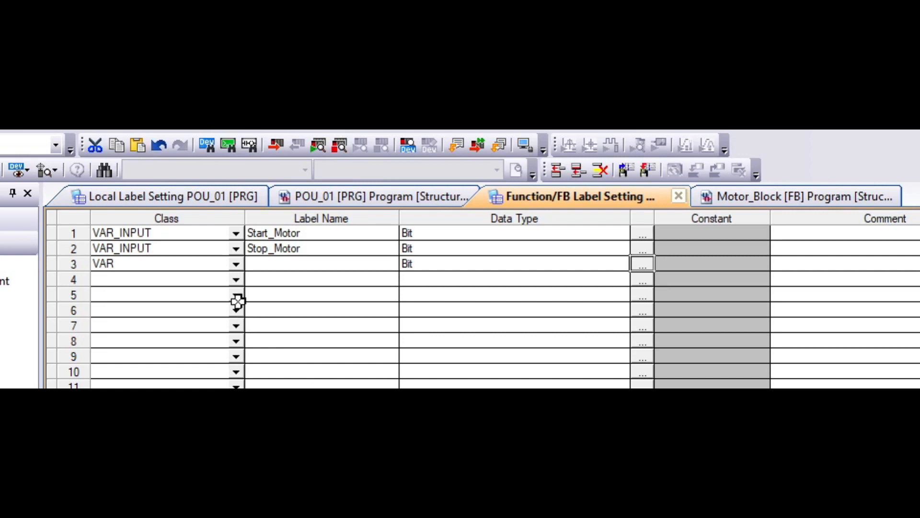
pyautogui.click(235, 264)
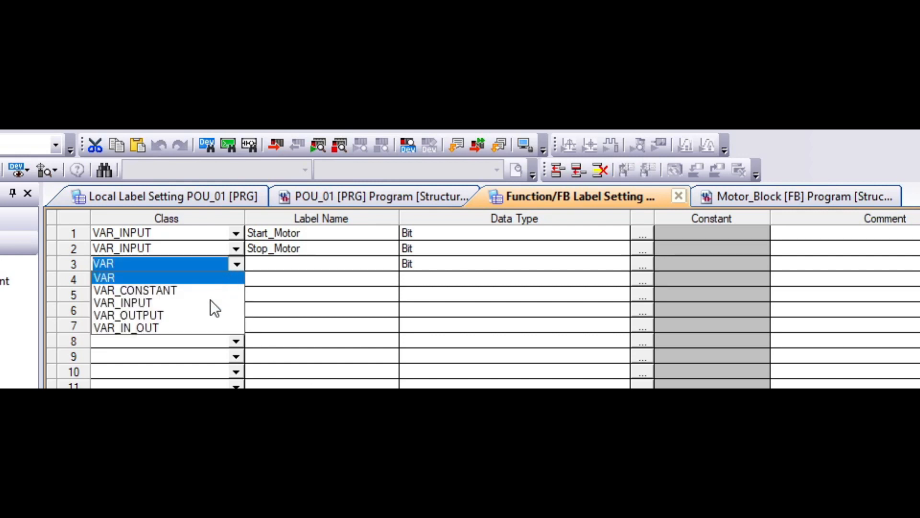
pyautogui.click(128, 314)
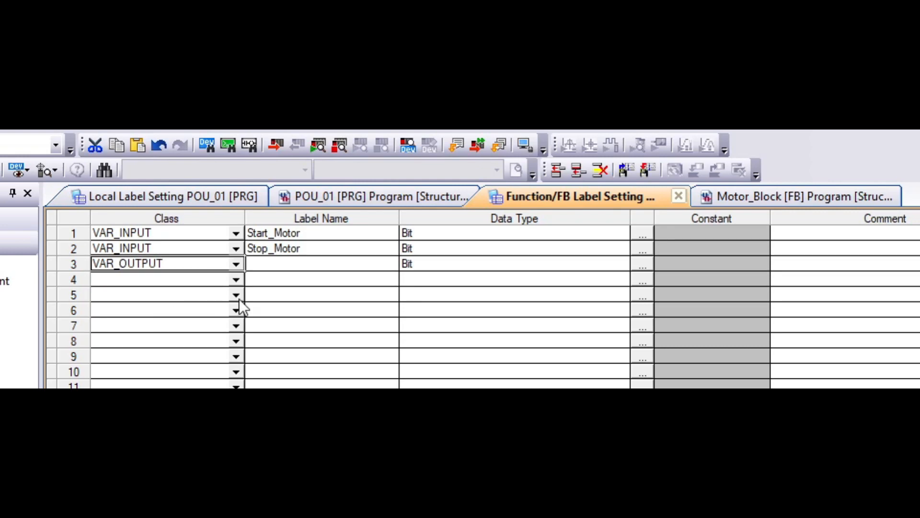
pyautogui.click(317, 263)
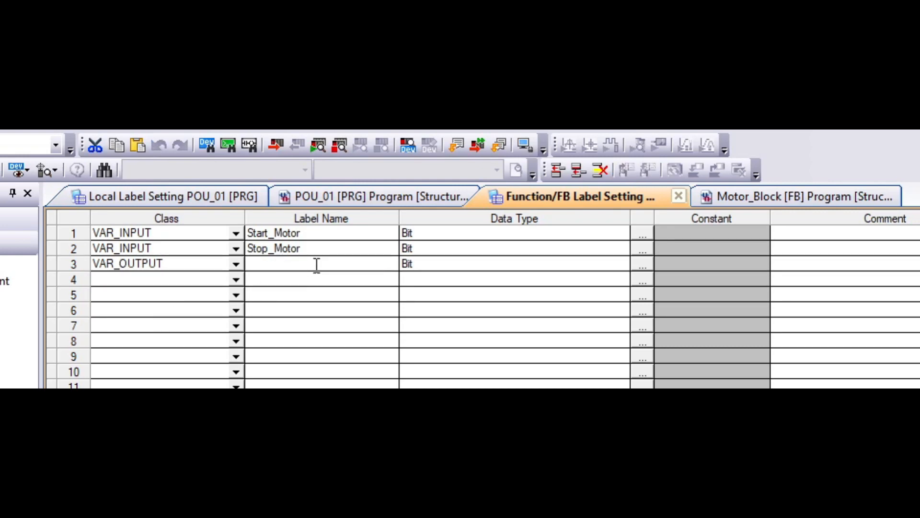
pyautogui.write('Motor_')
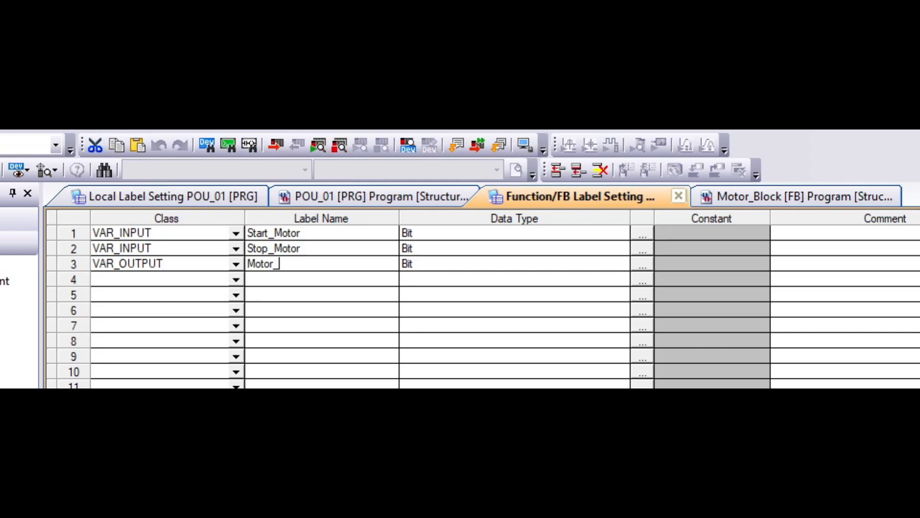
pyautogui.write('On')
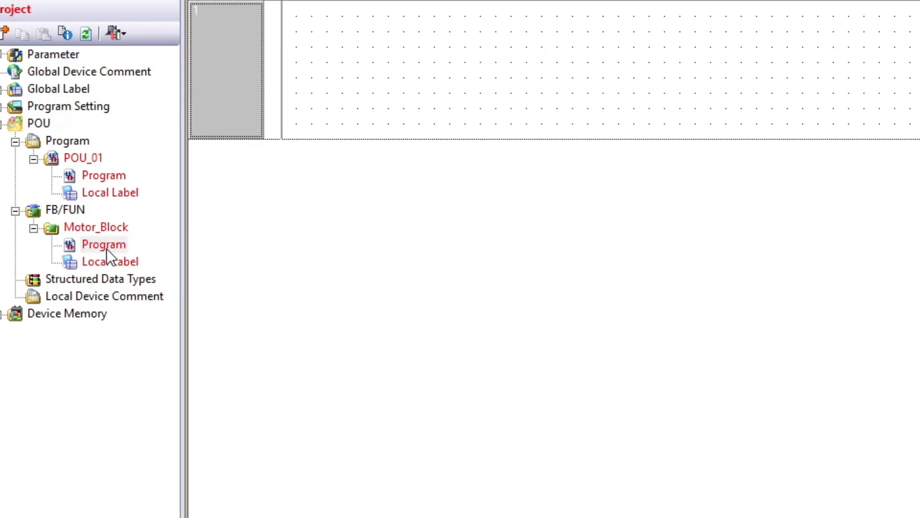
# - In Motor_Block's ladder, place Start_Motor, normally-closed Stop_Motor and a Motor_On coil
pyautogui.doubleClick(104, 244)
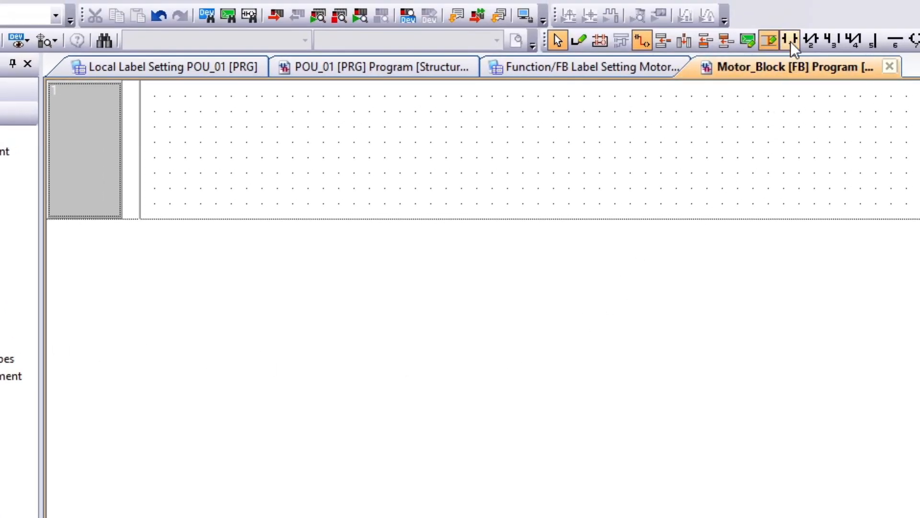
pyautogui.click(791, 39)
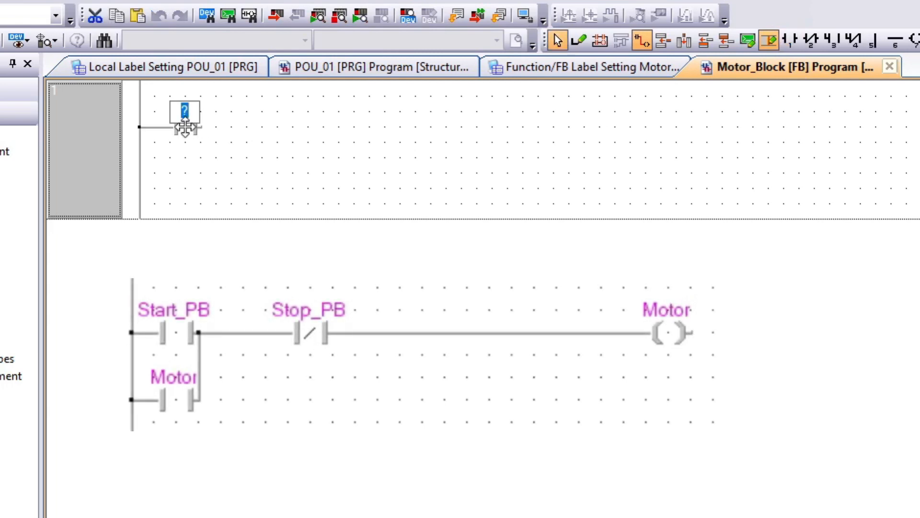
pyautogui.write('Start_Motor')
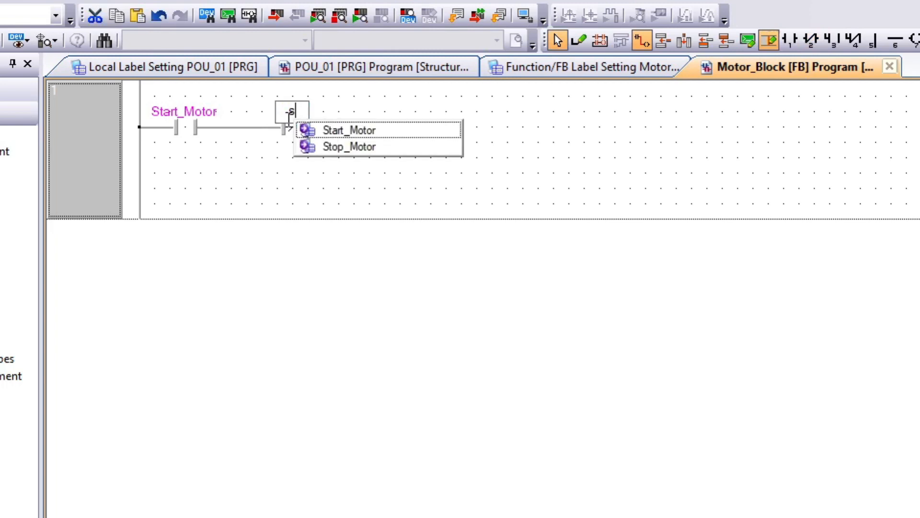
pyautogui.click(348, 147)
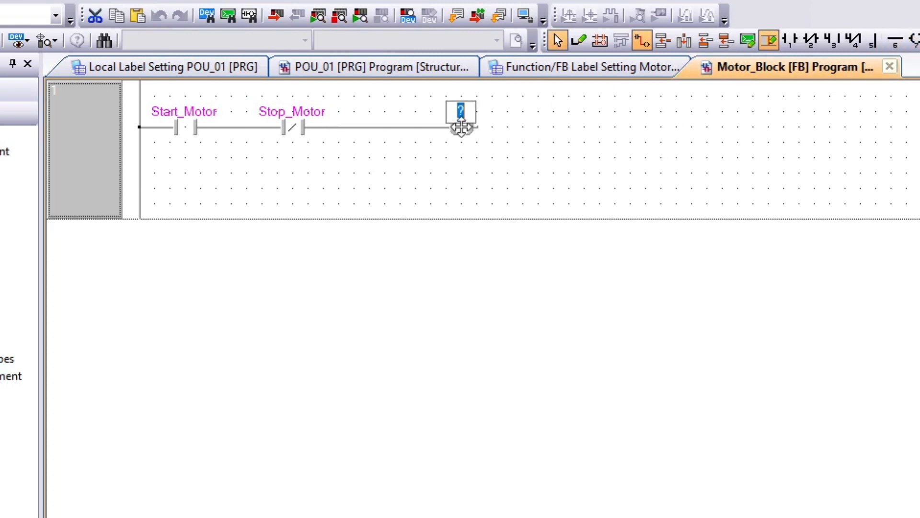
pyautogui.write('Motor')
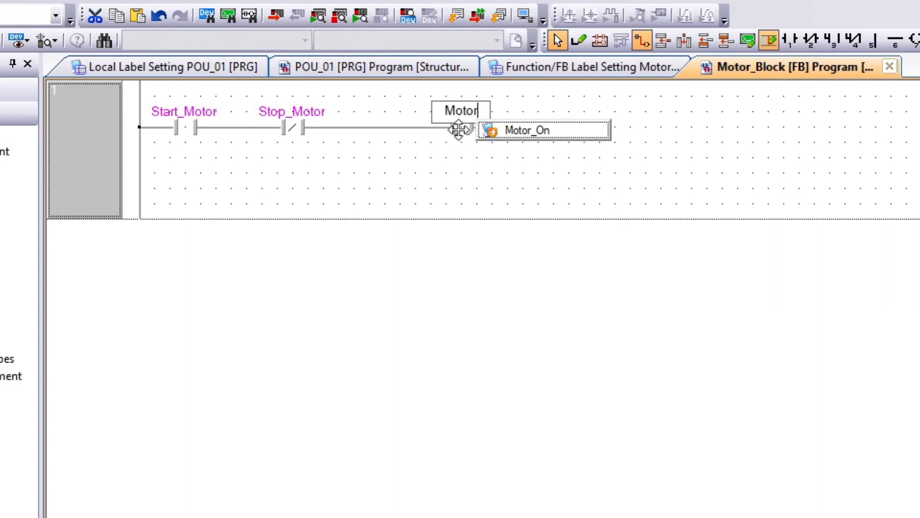
pyautogui.click(529, 129)
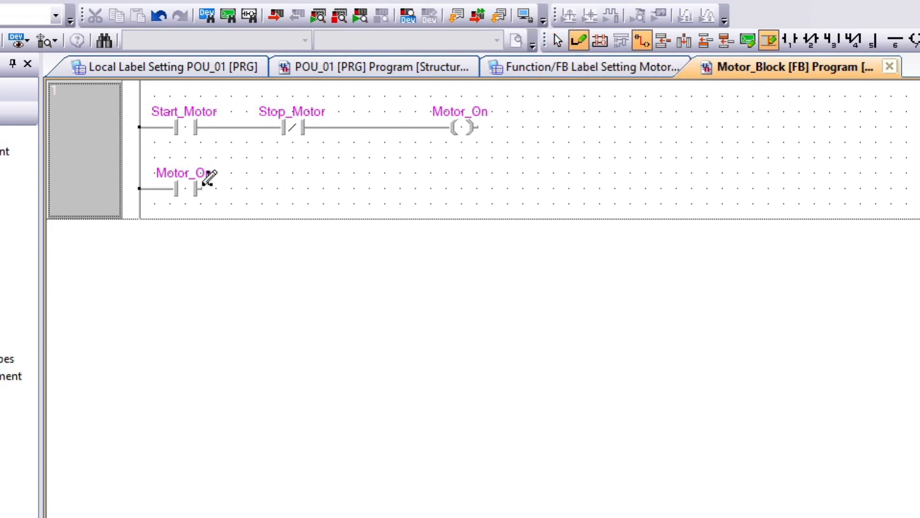
pyautogui.moveTo(229, 181)
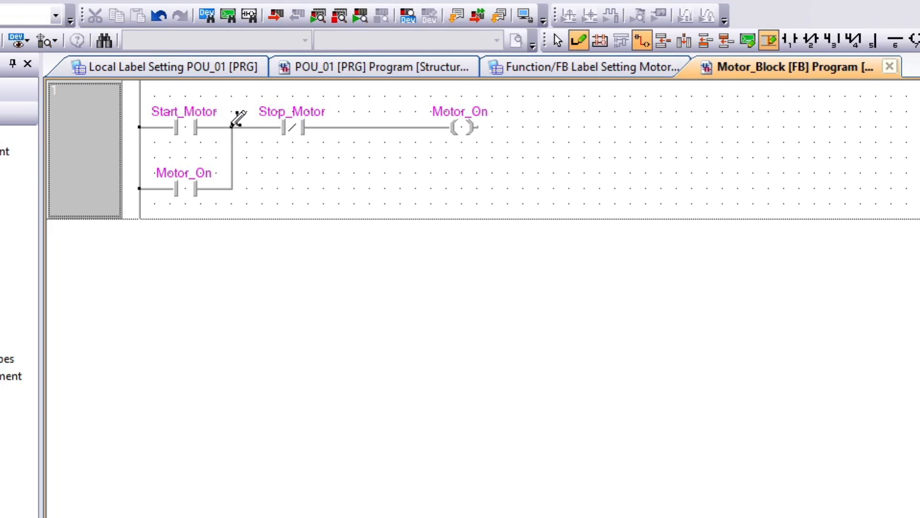
pyautogui.moveTo(546, 47)
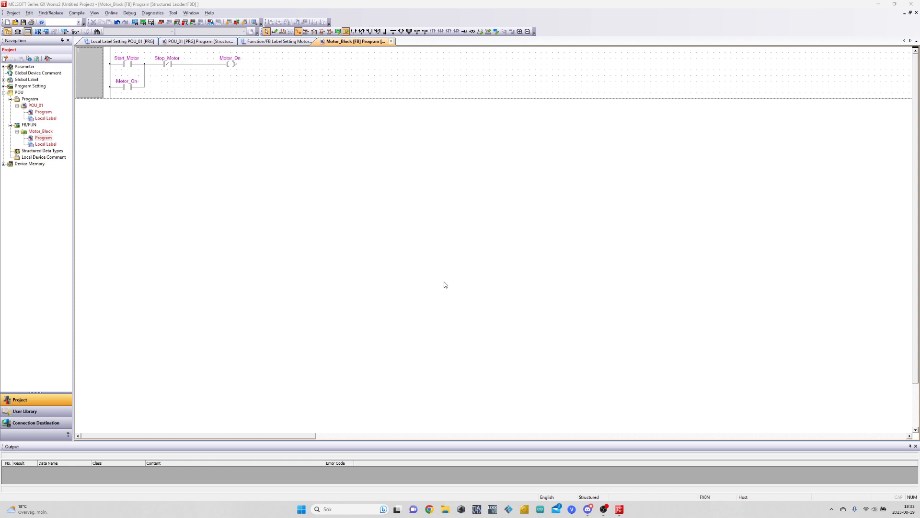
pyautogui.moveTo(86, 125)
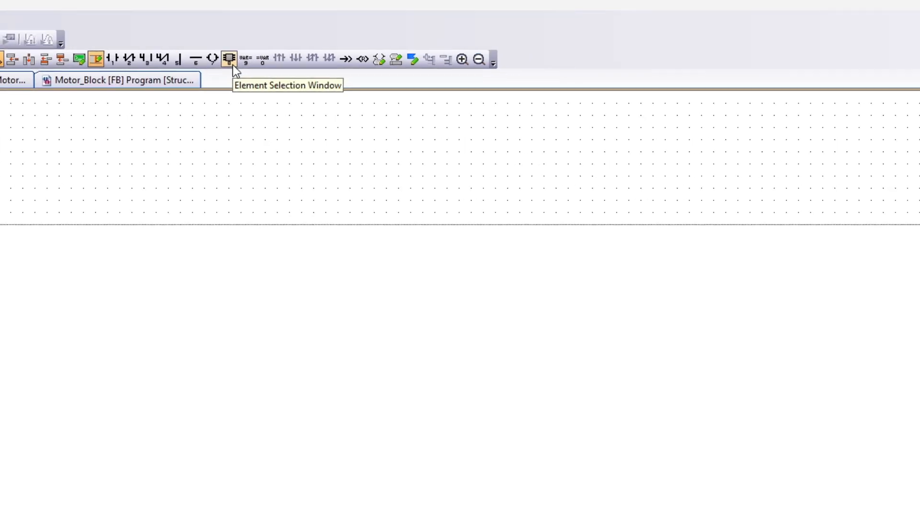
# - Show Project parts in the Element Selection window and expand its Function Block folder
pyautogui.click(228, 59)
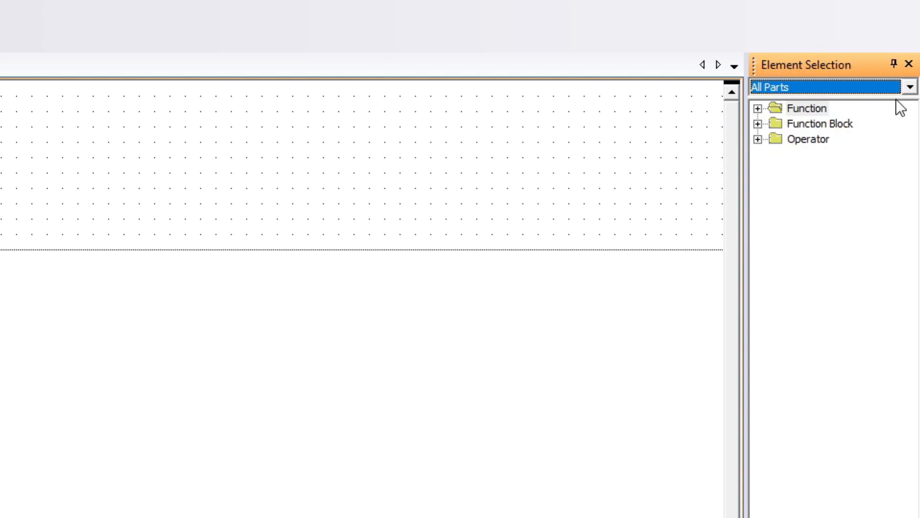
pyautogui.click(912, 86)
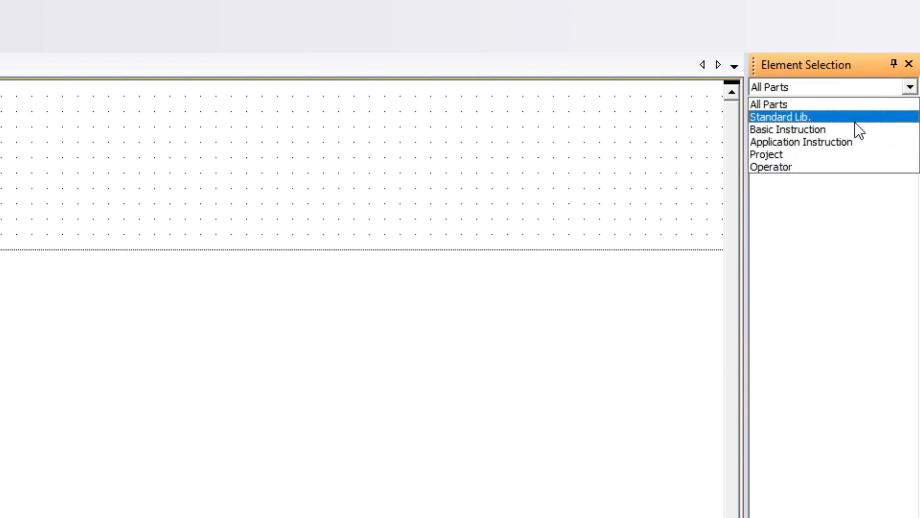
pyautogui.click(767, 154)
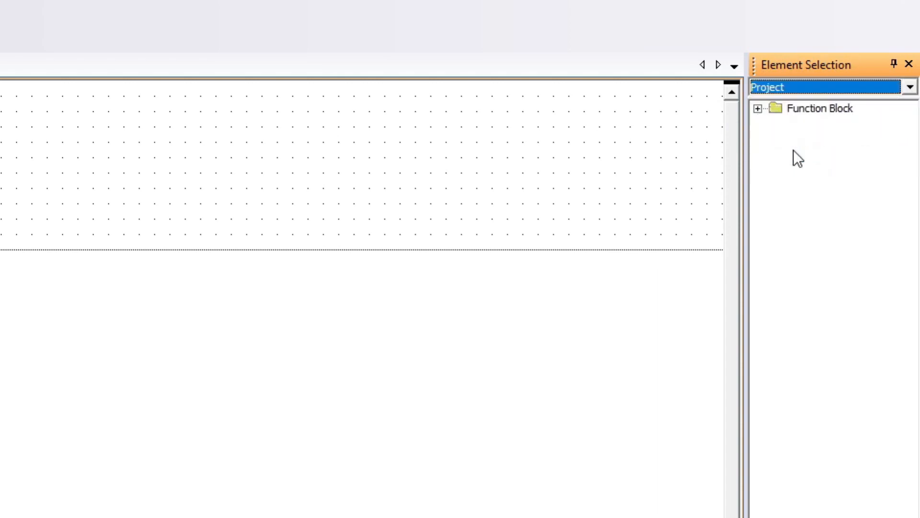
pyautogui.click(759, 108)
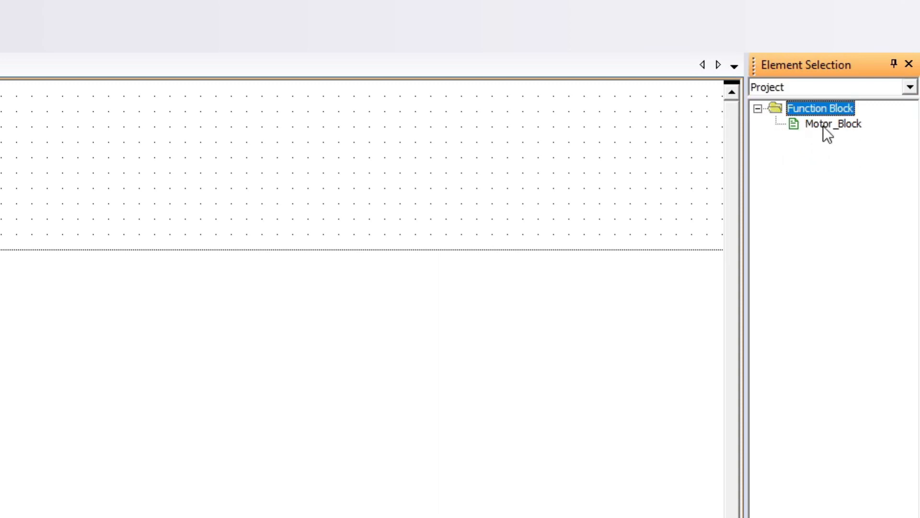
pyautogui.moveTo(837, 134)
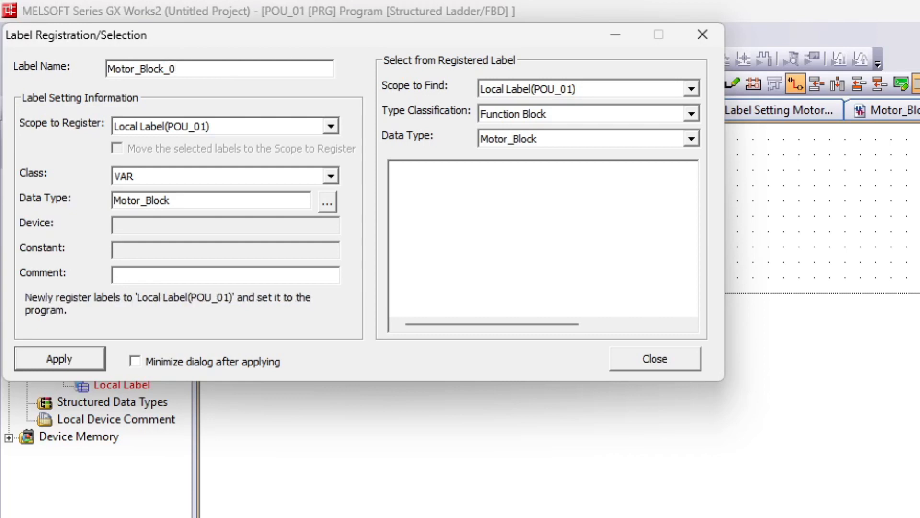
# - Register the dropped instance as local label Motor_Block_0 and close the dialog
pyautogui.click(58, 358)
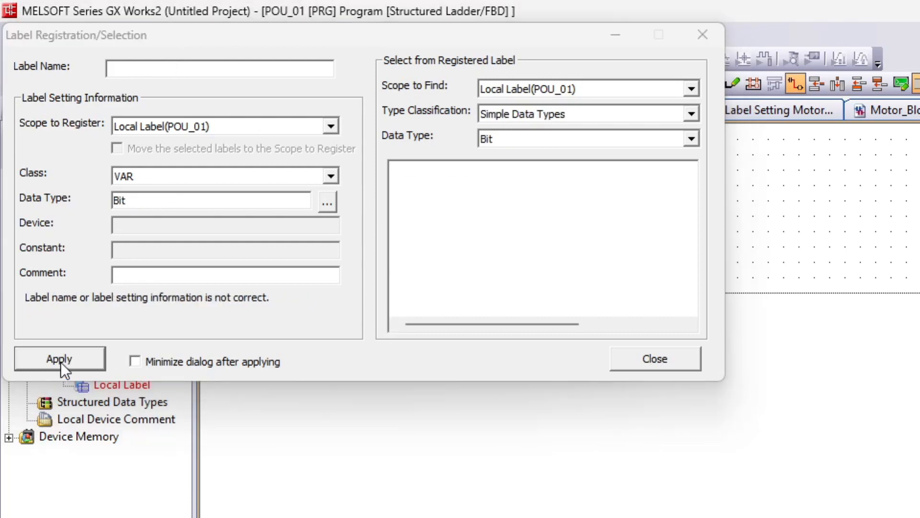
pyautogui.click(654, 359)
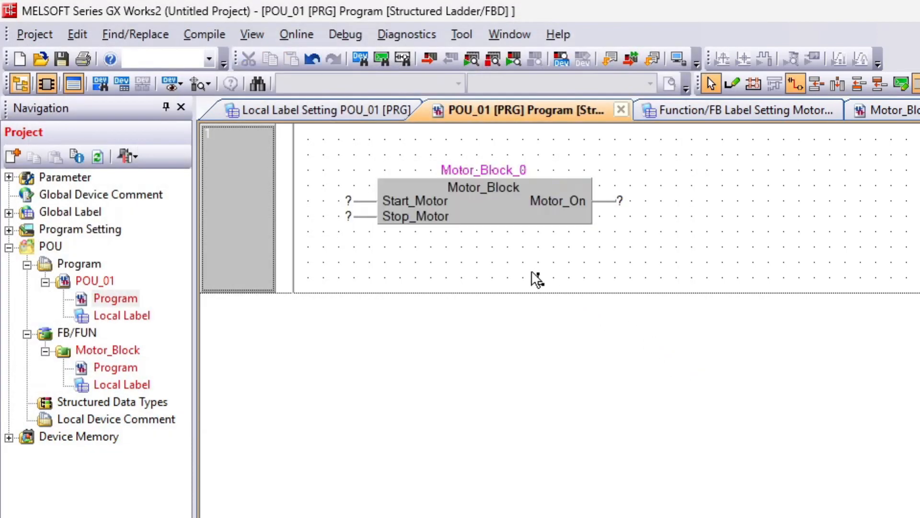
pyautogui.moveTo(503, 173)
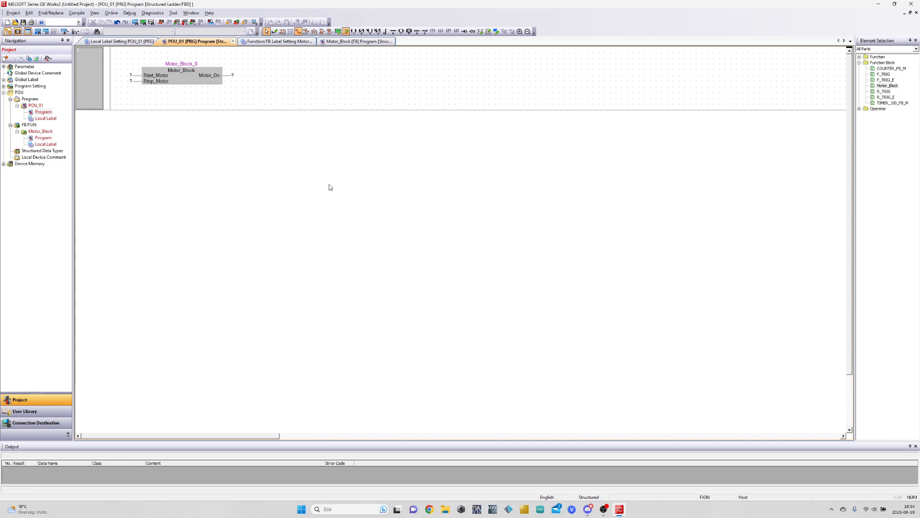
pyautogui.moveTo(42, 137)
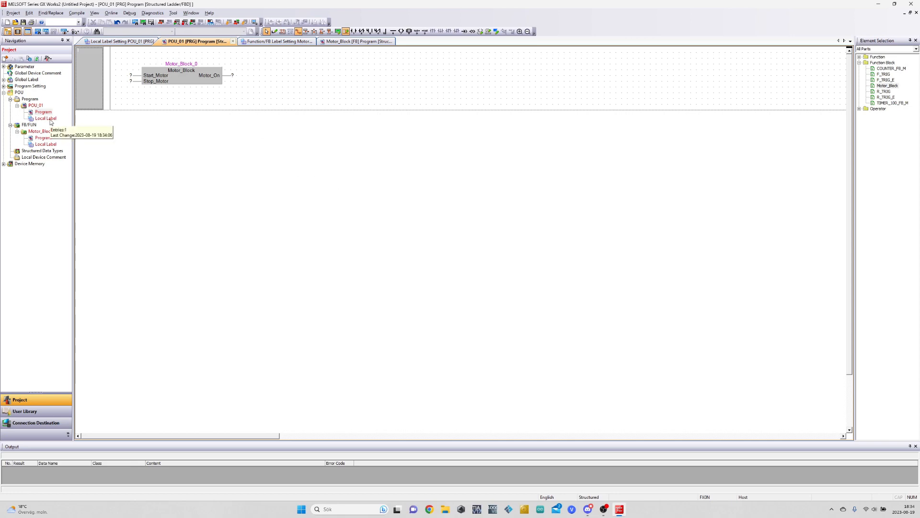
pyautogui.doubleClick(46, 118)
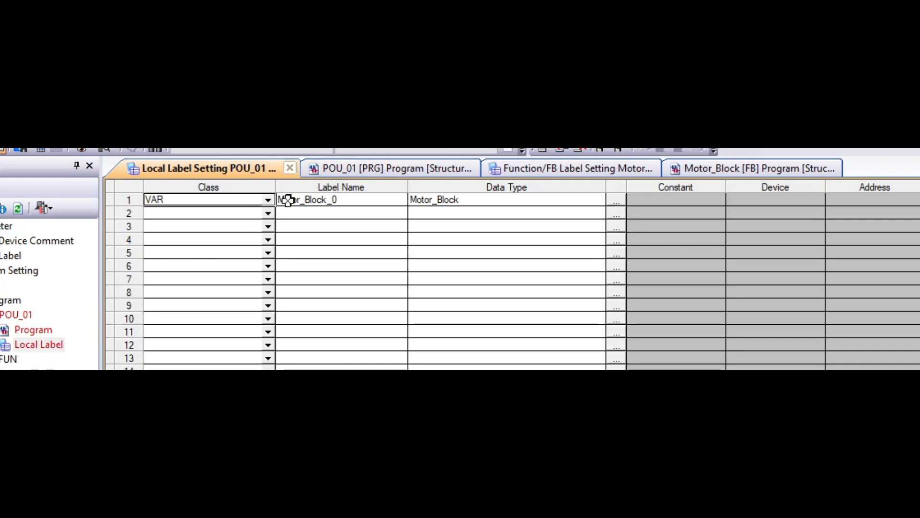
pyautogui.moveTo(416, 204)
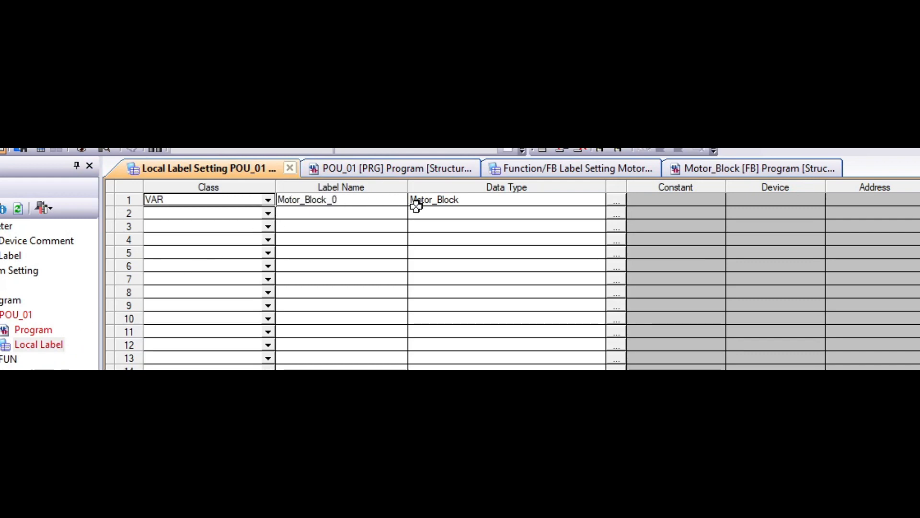
pyautogui.moveTo(209, 208)
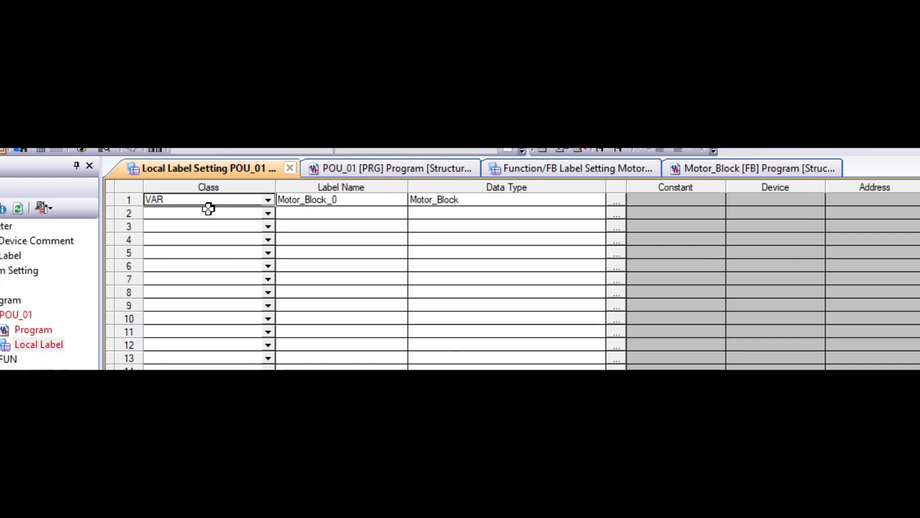
pyautogui.moveTo(382, 204)
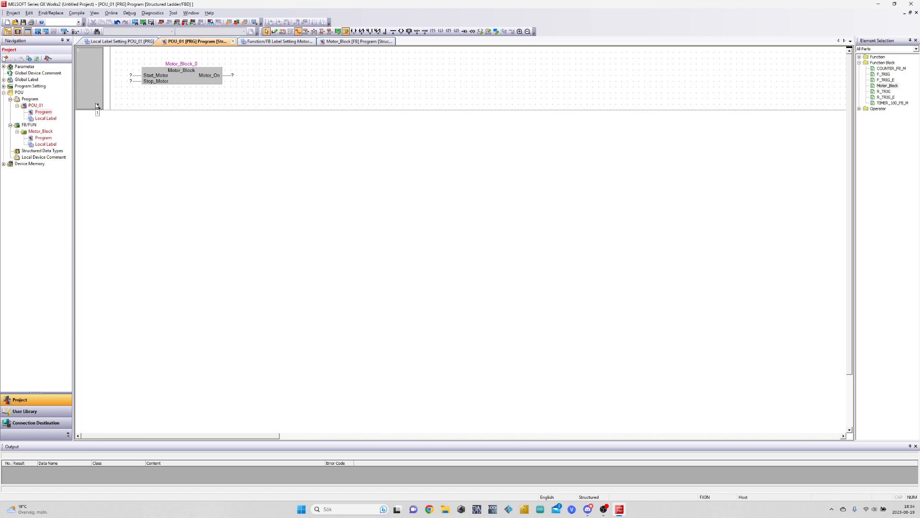
# - Insert a new ladder block holding registered instance Motor_Block_1, then save the project
pyautogui.rightClick(118, 105)
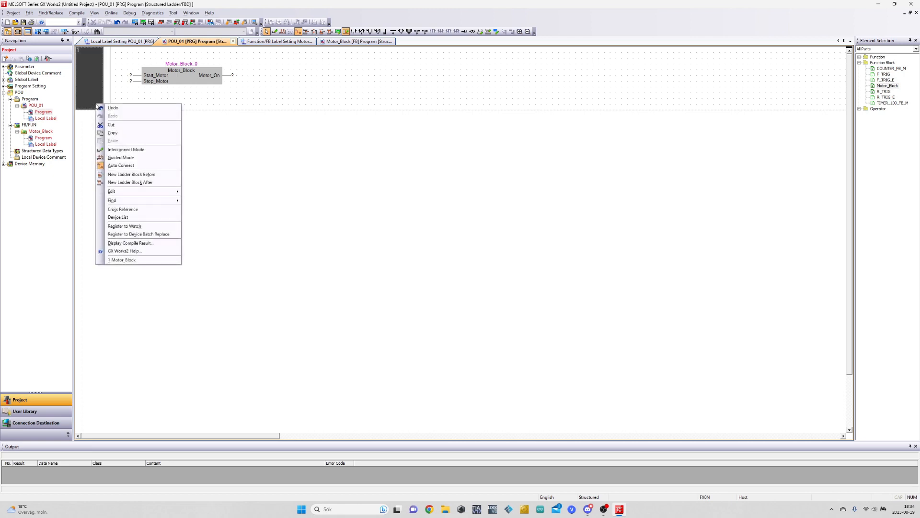
pyautogui.moveTo(141, 182)
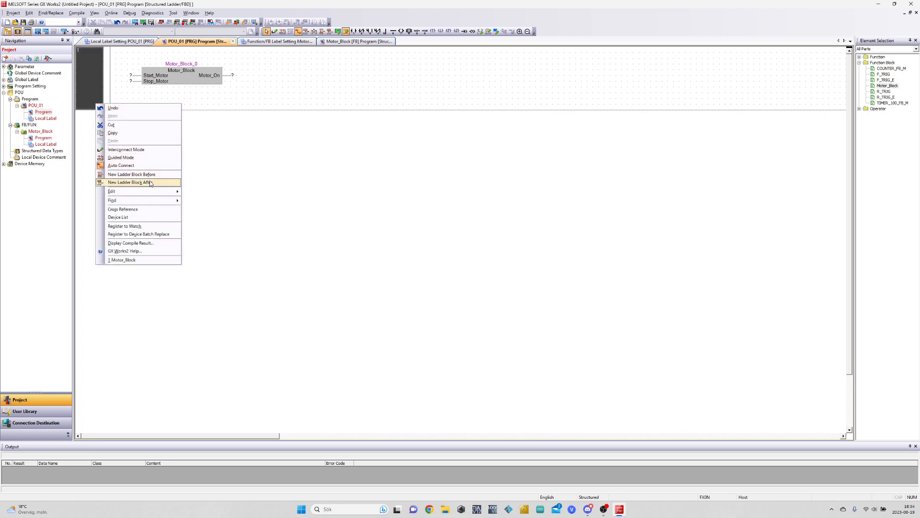
pyautogui.click(128, 182)
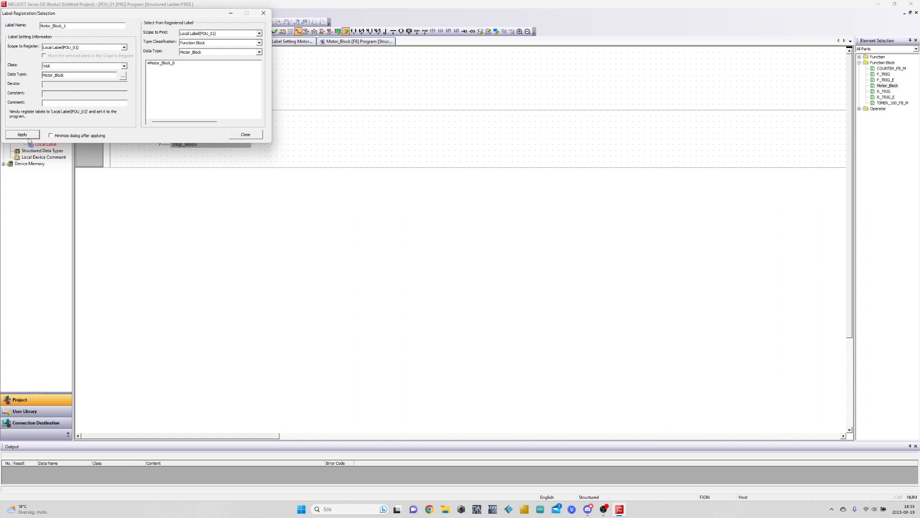
pyautogui.click(22, 135)
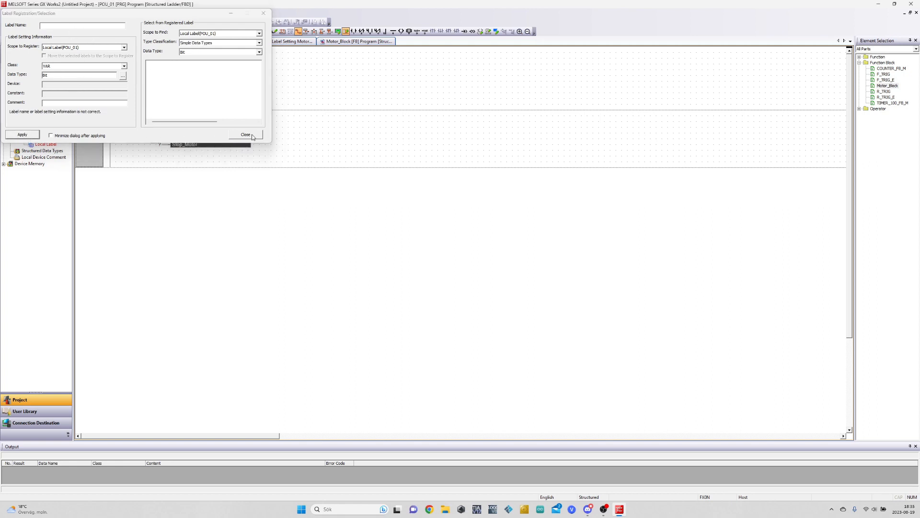
pyautogui.click(246, 134)
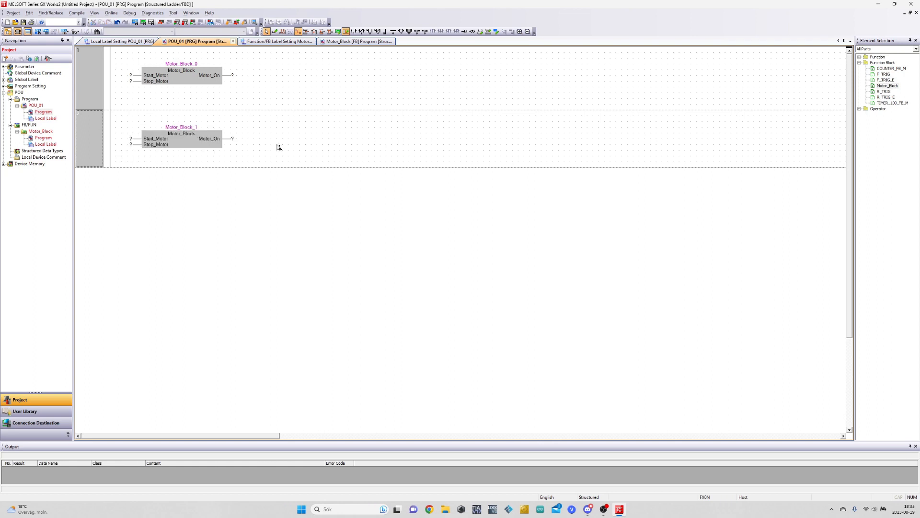
pyautogui.moveTo(368, 285)
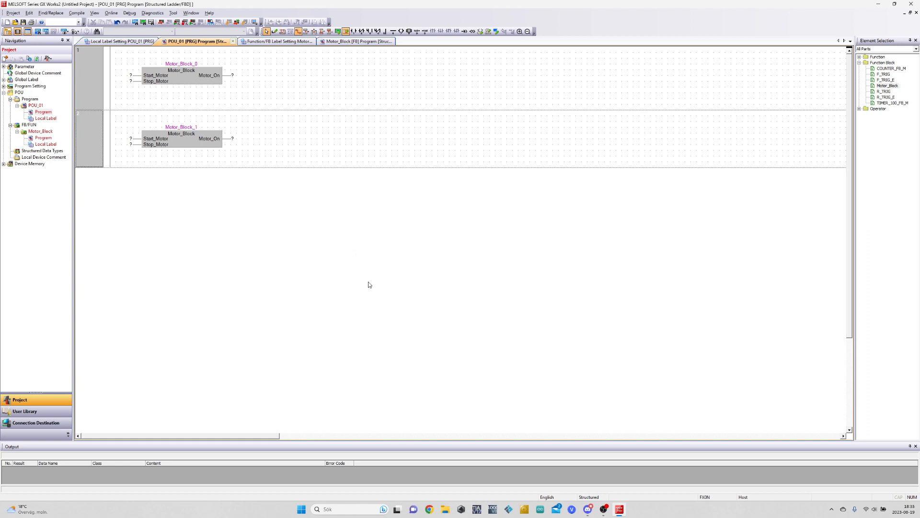
pyautogui.press('ctrl+s')
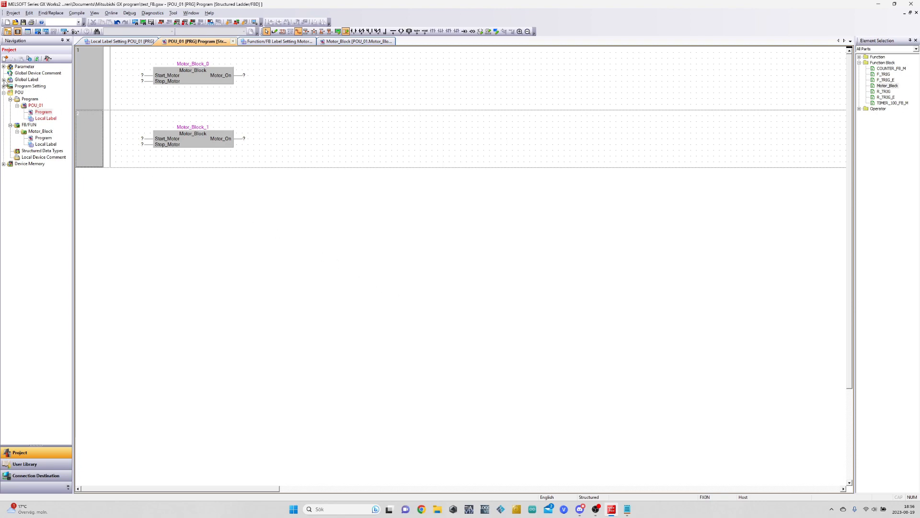
# - Add global Bit labels PB_Motor_On, PB_Motor_0_Off and PB_Motor_1_Off on X000–X002
pyautogui.click(26, 79)
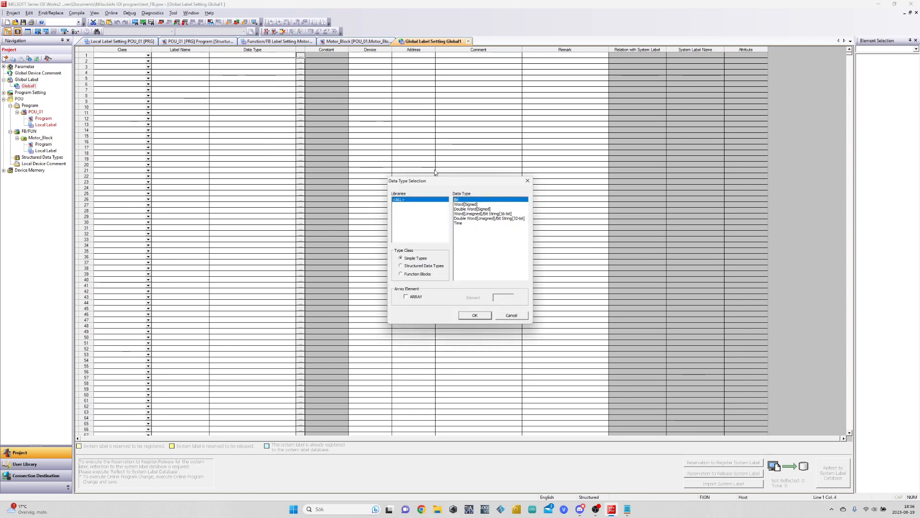
pyautogui.click(474, 316)
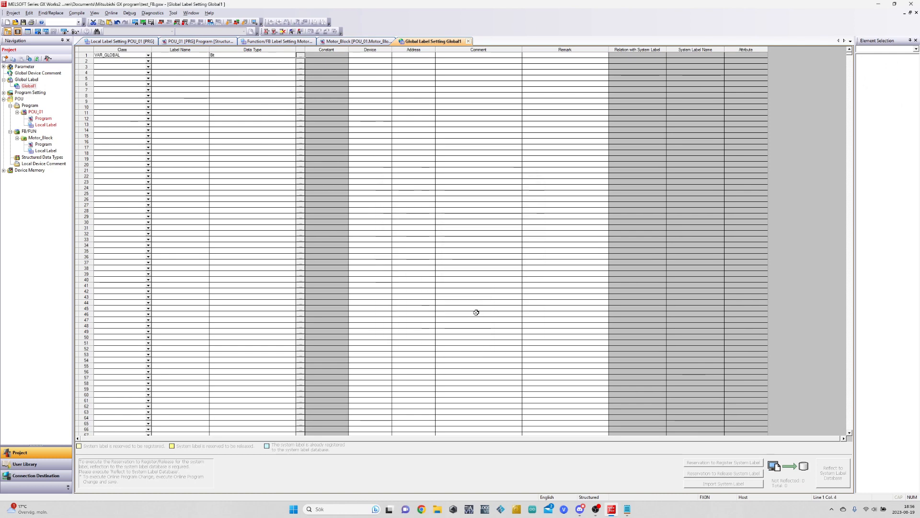
pyautogui.click(179, 54)
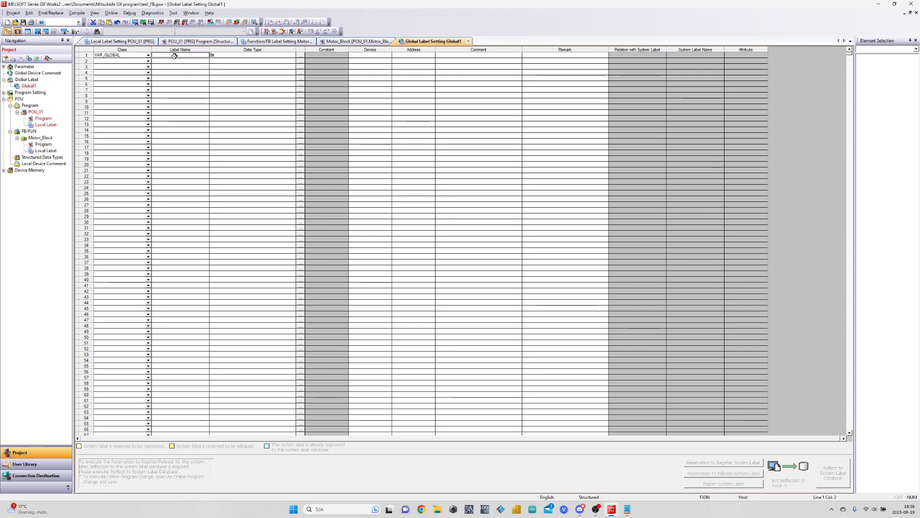
pyautogui.write('FB_Motor_')
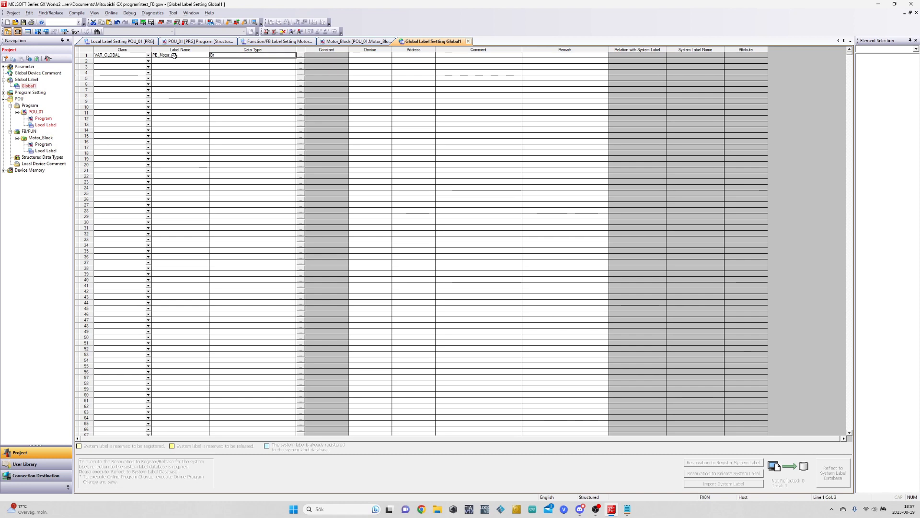
pyautogui.click(370, 55)
pyautogui.write('X000')
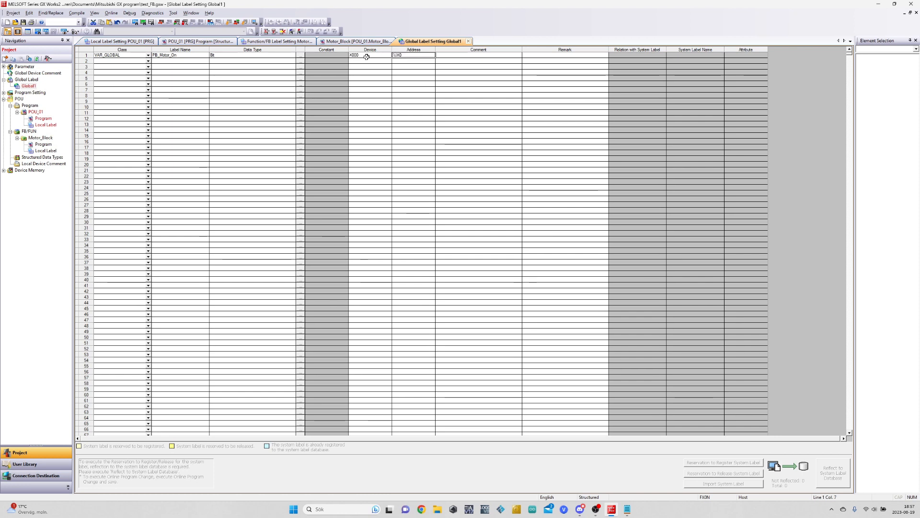
pyautogui.click(253, 54)
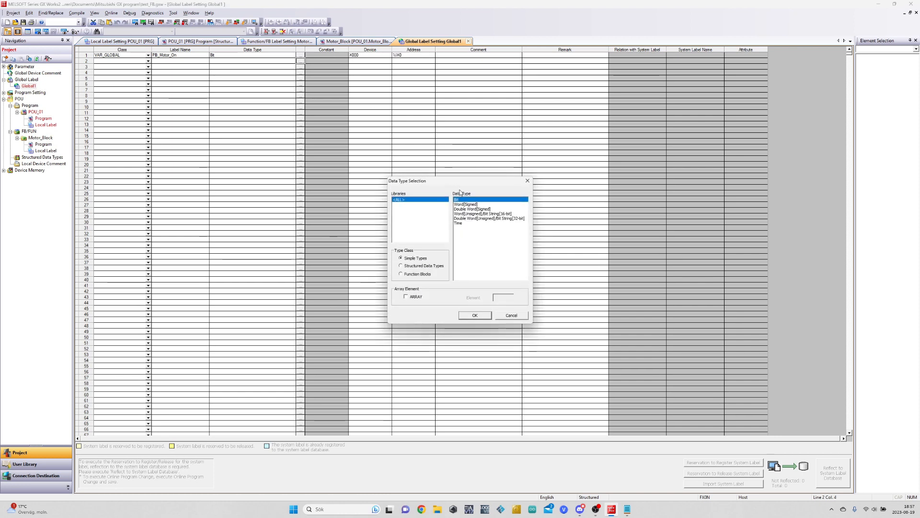
pyautogui.click(474, 315)
pyautogui.write('PB_Motor_0_Off')
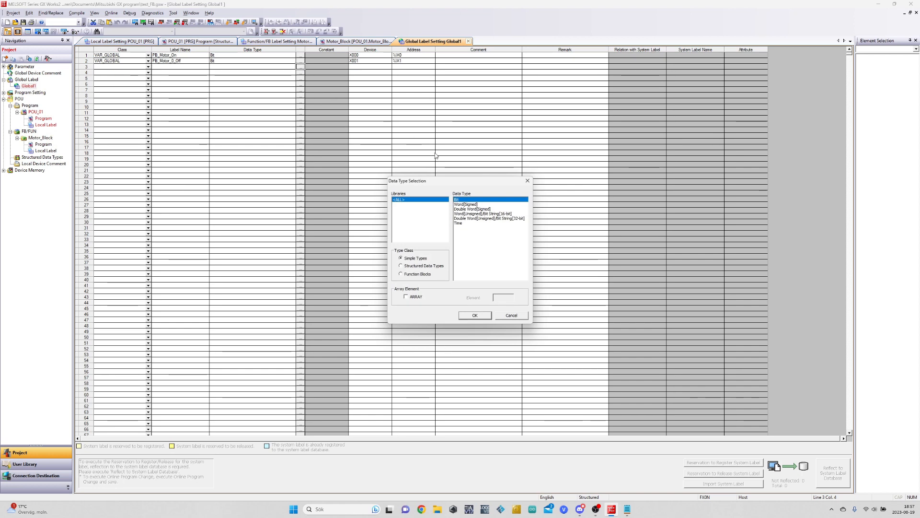
pyautogui.click(474, 315)
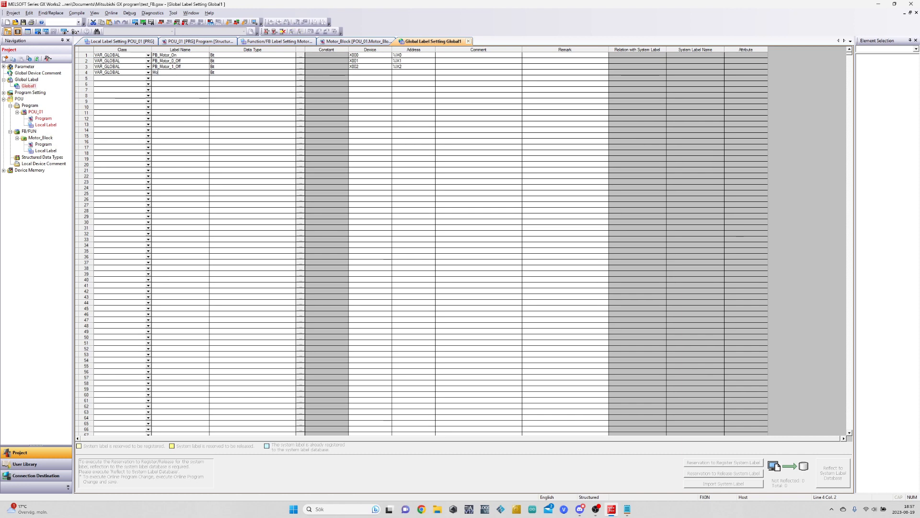
# - Add global Bit labels Motor_0_Running and Motor_1_Running on Y000 and Y001
pyautogui.write('Motor_0_Running')
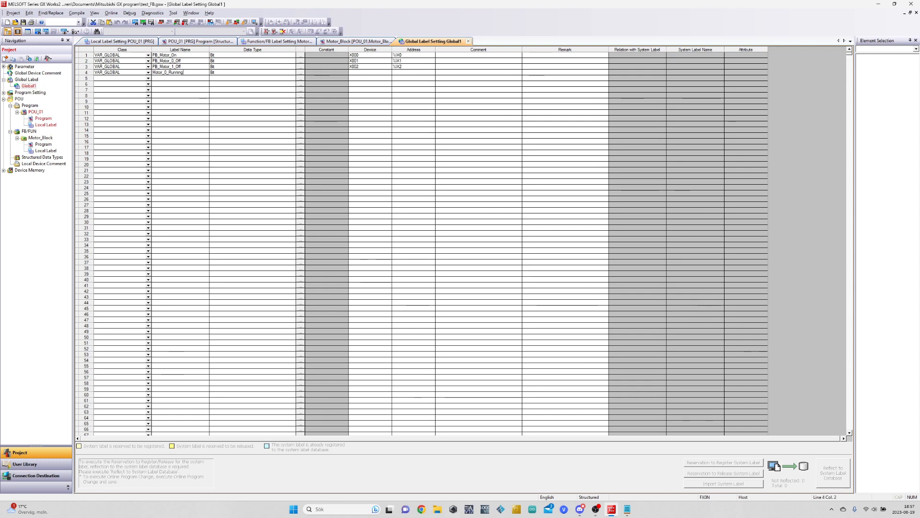
pyautogui.click(370, 72)
pyautogui.write('Y000')
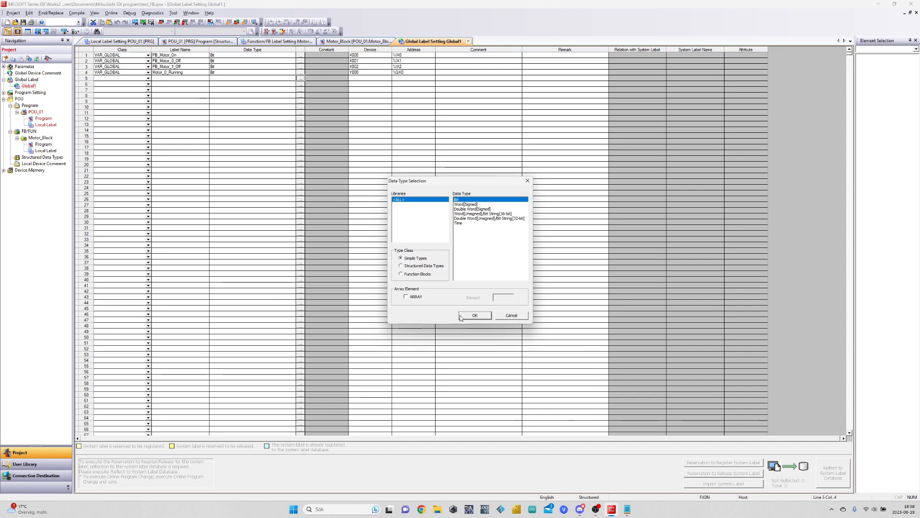
pyautogui.click(474, 315)
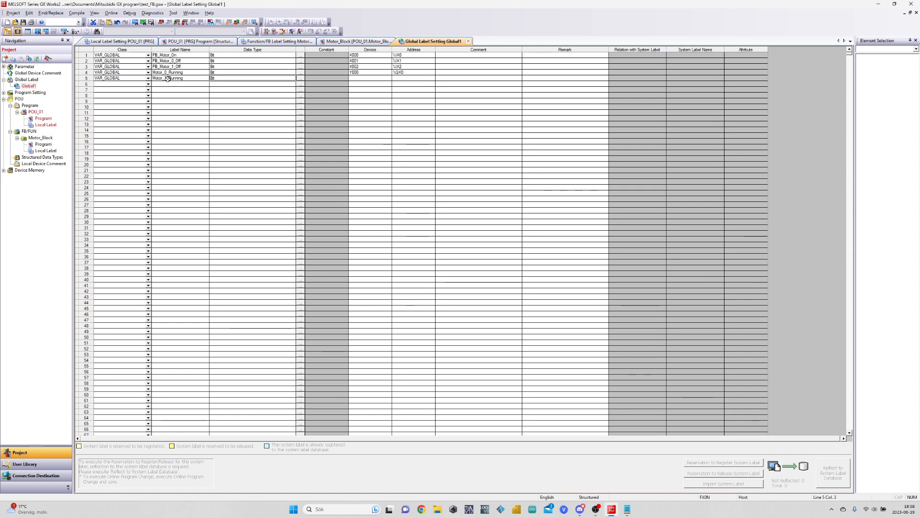
pyautogui.click(370, 78)
pyautogui.write('Y001')
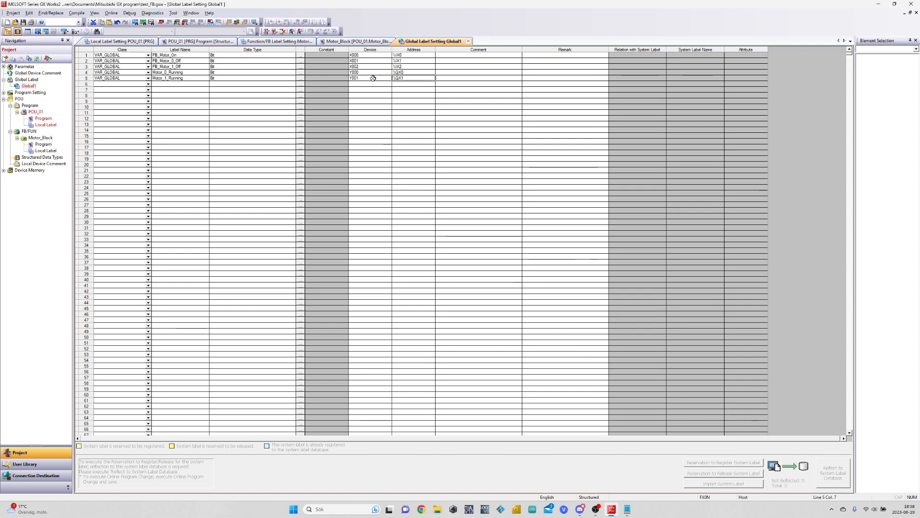
pyautogui.moveTo(374, 227)
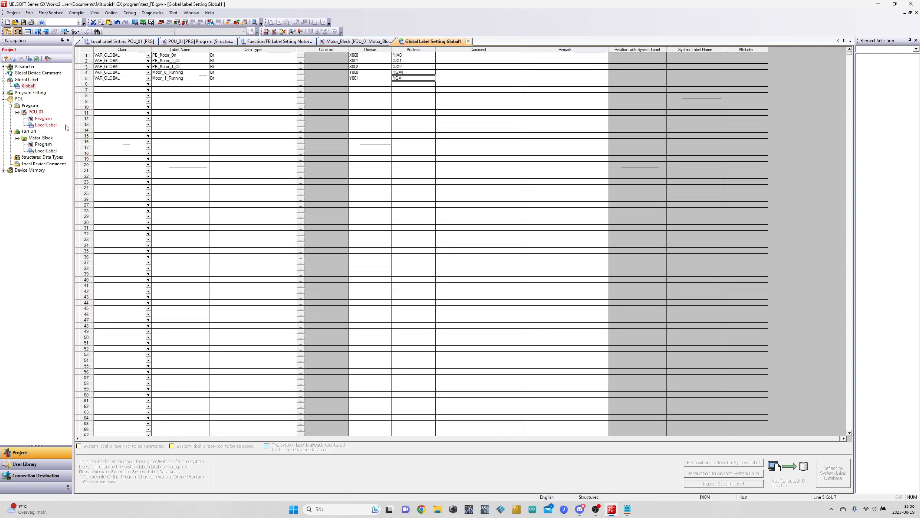
# - Wire both instances to PB_Motor_On, PB_Motor_0_Off/1_Off and Motor_0/1_Running
pyautogui.click(215, 47)
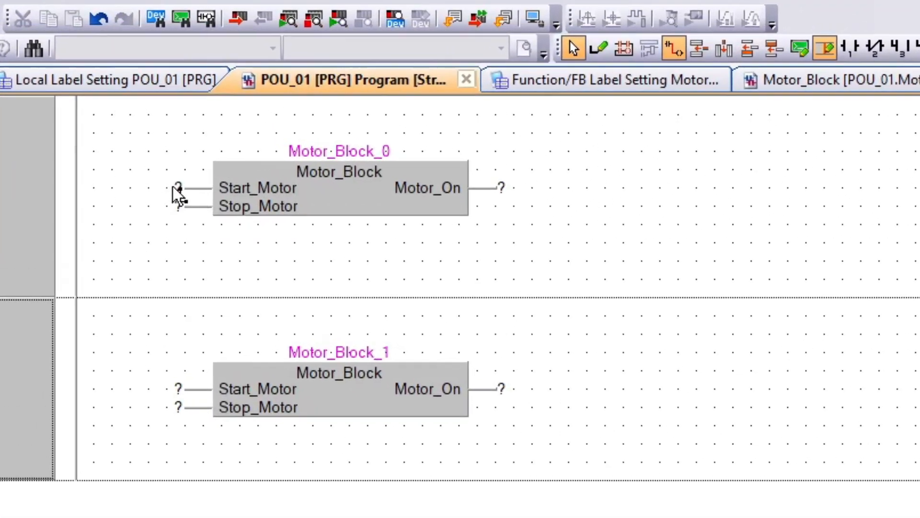
pyautogui.click(177, 188)
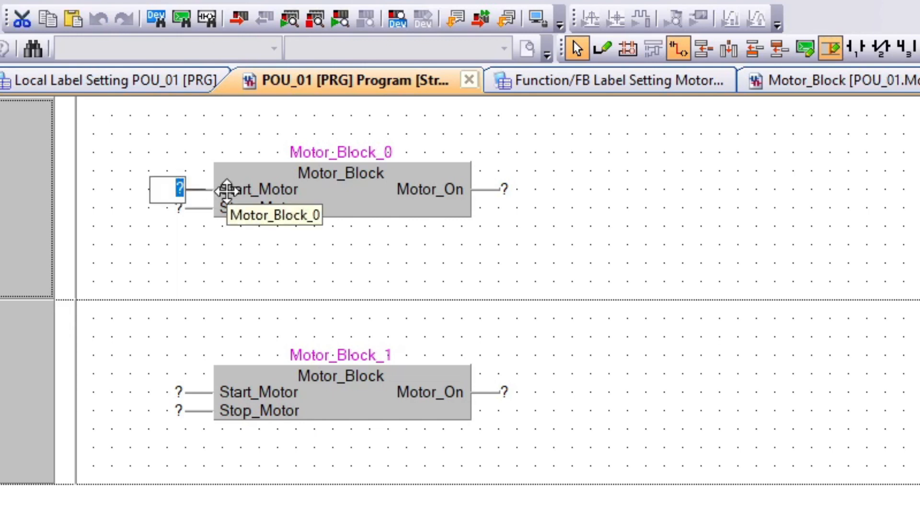
pyautogui.write('PB')
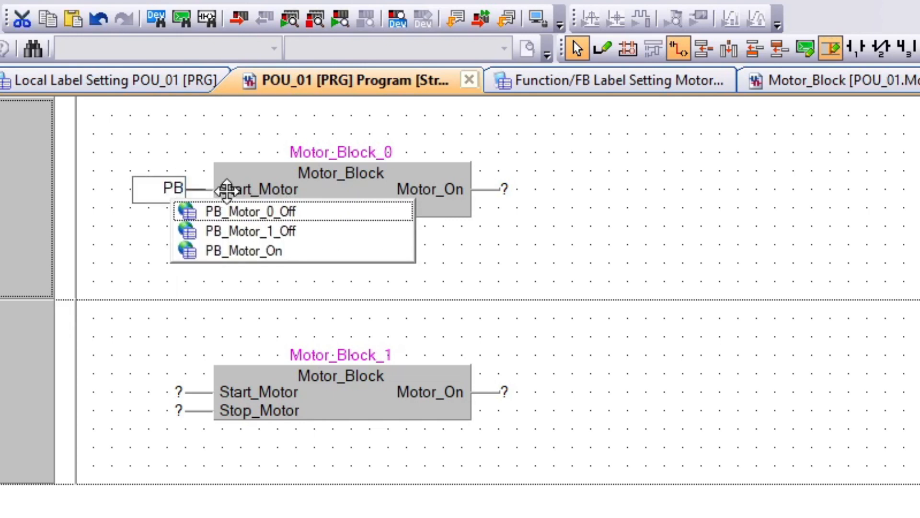
pyautogui.moveTo(246, 251)
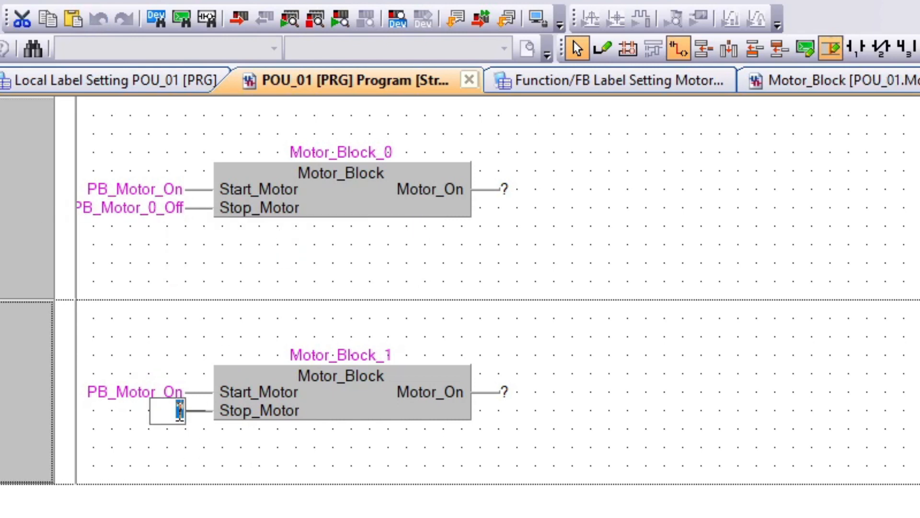
pyautogui.write('PB_')
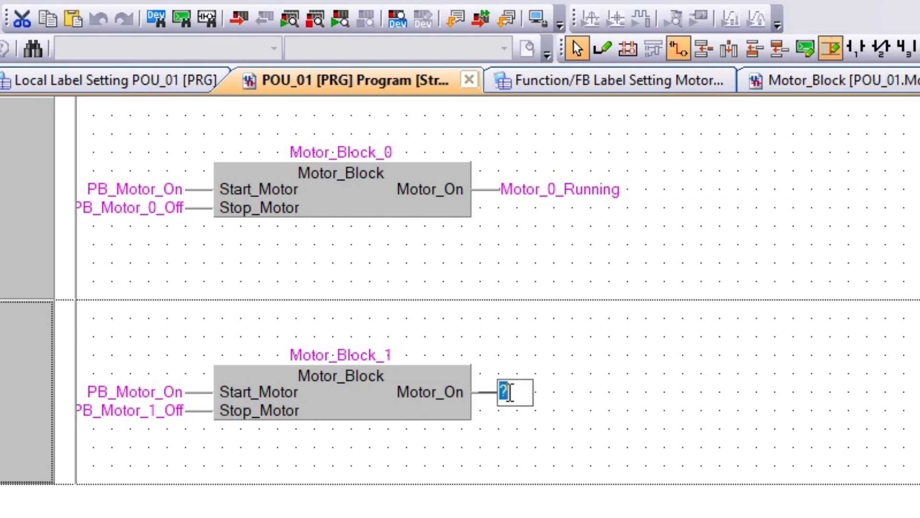
pyautogui.write('Motor_1_Running')
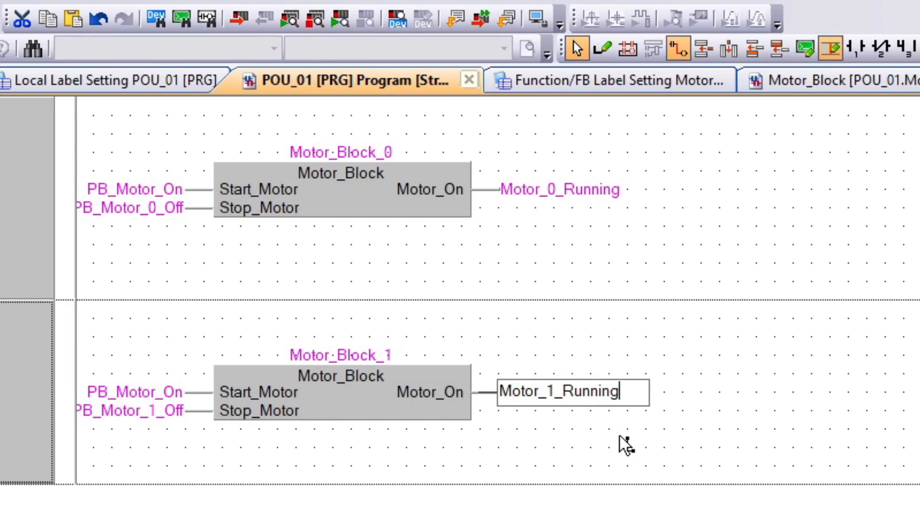
pyautogui.press('Return')
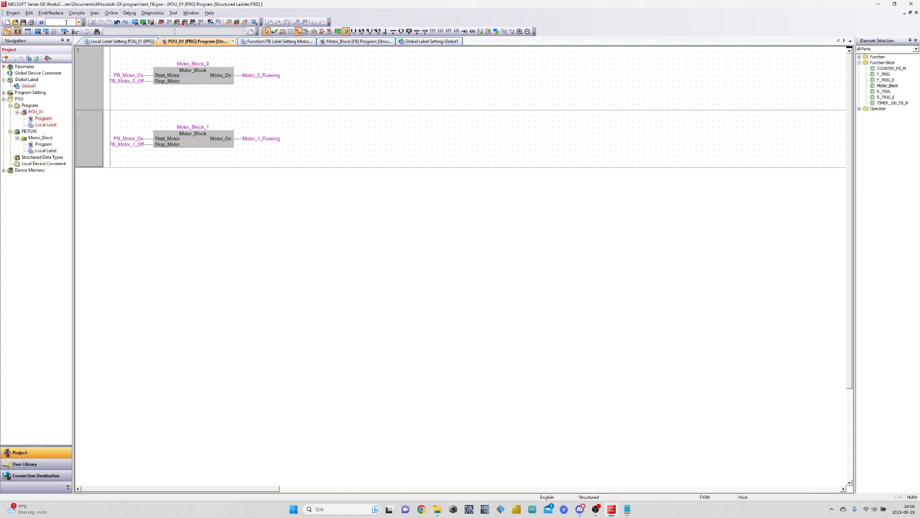
# - Run and confirm Rebuild All, compiling the project with no errors or warnings
pyautogui.click(245, 23)
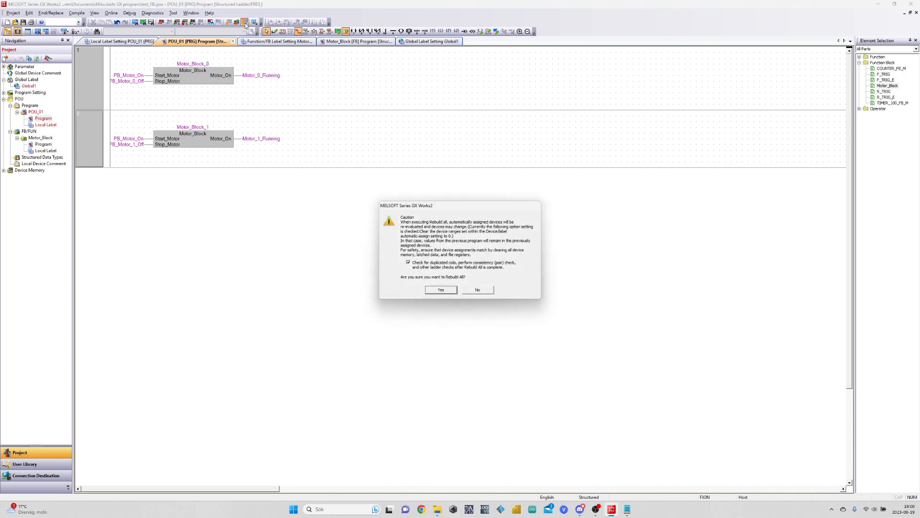
pyautogui.click(440, 289)
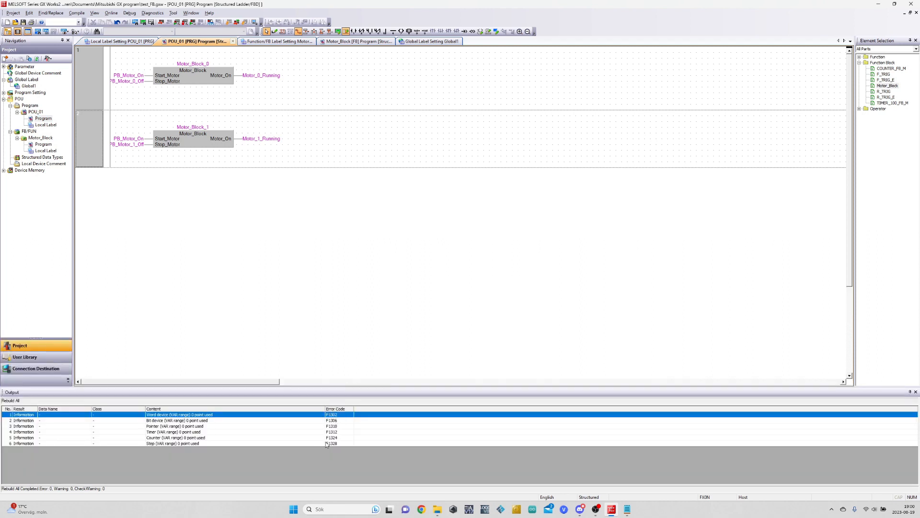
pyautogui.moveTo(244, 366)
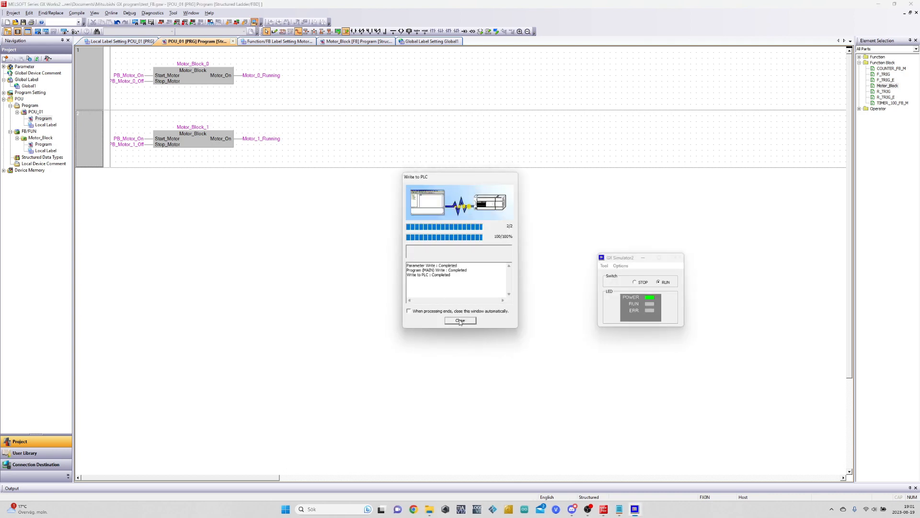
# - Dismiss the write report, confirm the Motor_Block_0 instance, and return to the POU_01 program
pyautogui.click(460, 321)
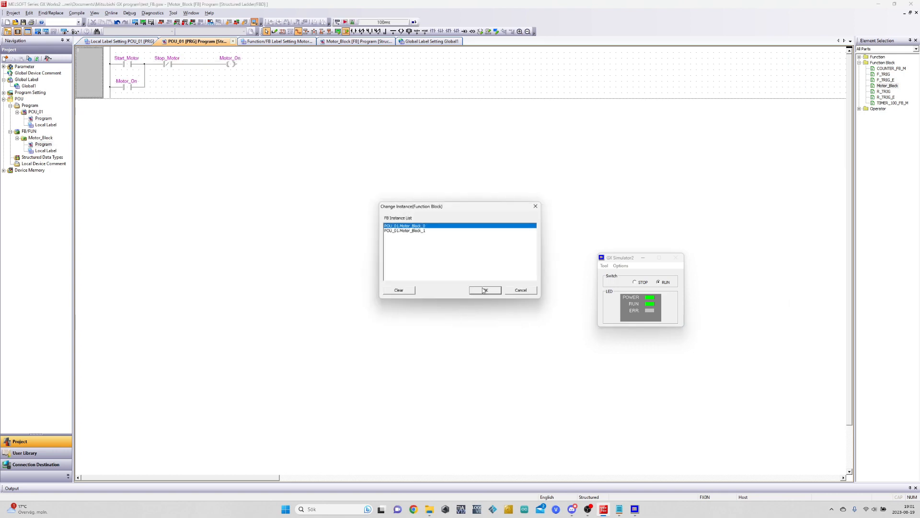
pyautogui.click(483, 290)
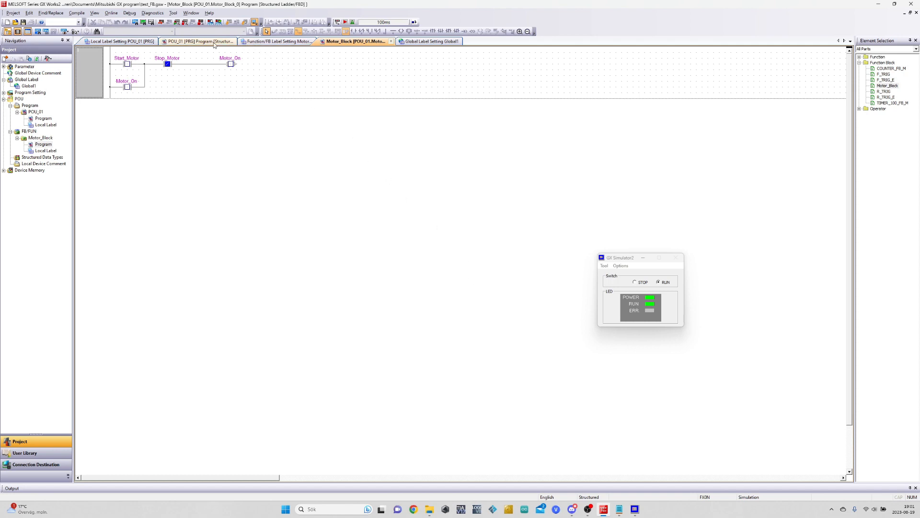
pyautogui.click(198, 41)
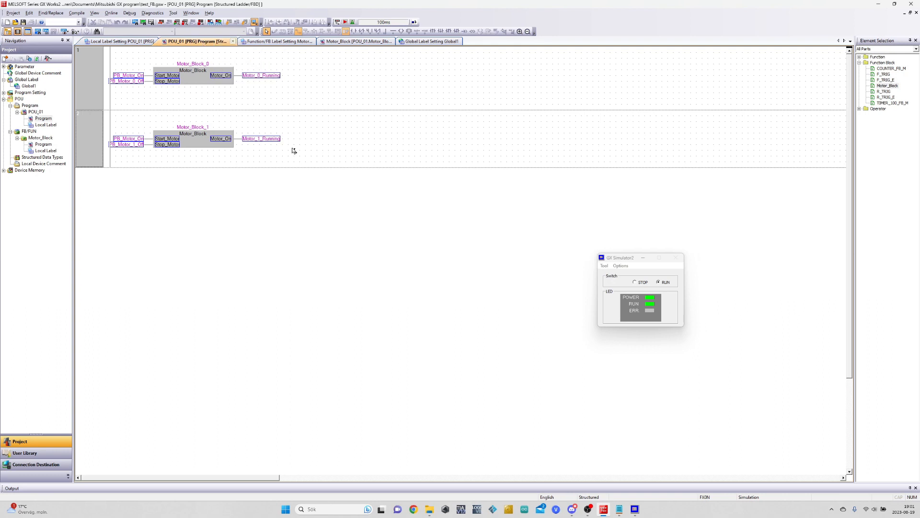
pyautogui.moveTo(201, 102)
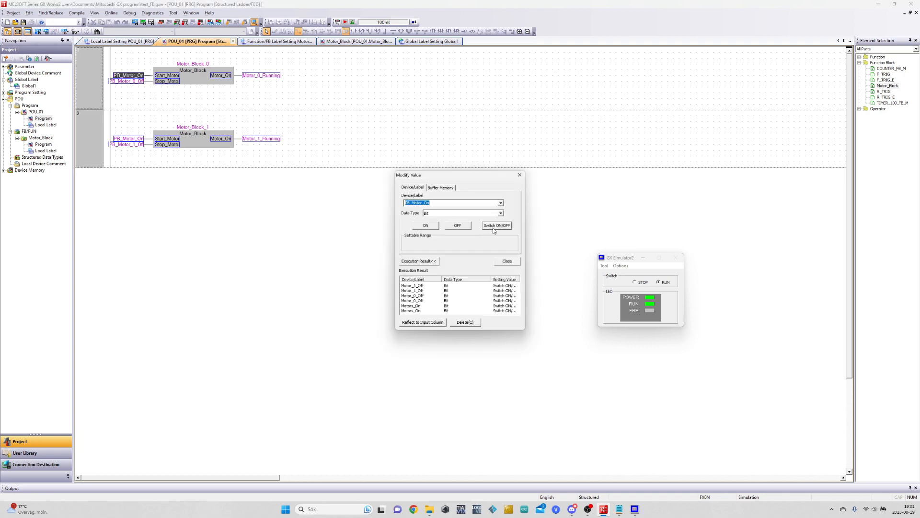
# - Toggle PB_Motor_On to start both motors, then PB_Motor_0_Off and PB_Motor_1_Off to stop each
pyautogui.click(496, 225)
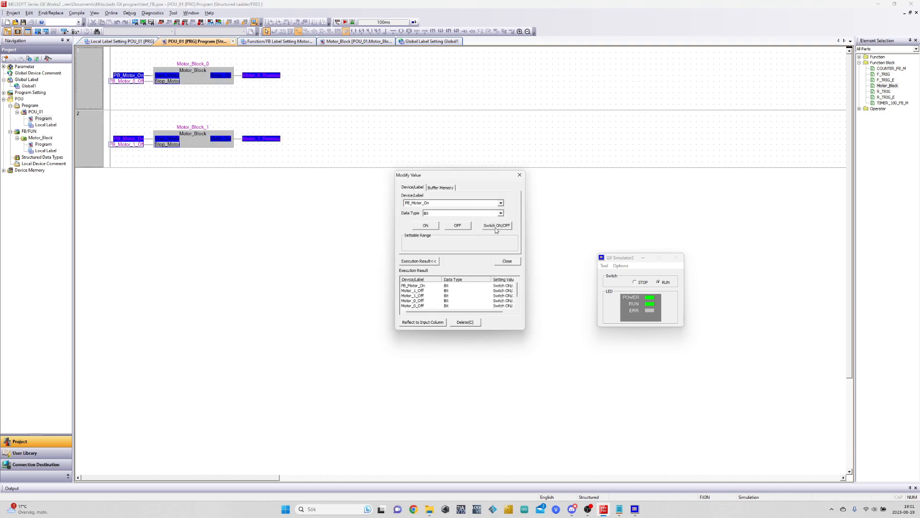
pyautogui.click(496, 225)
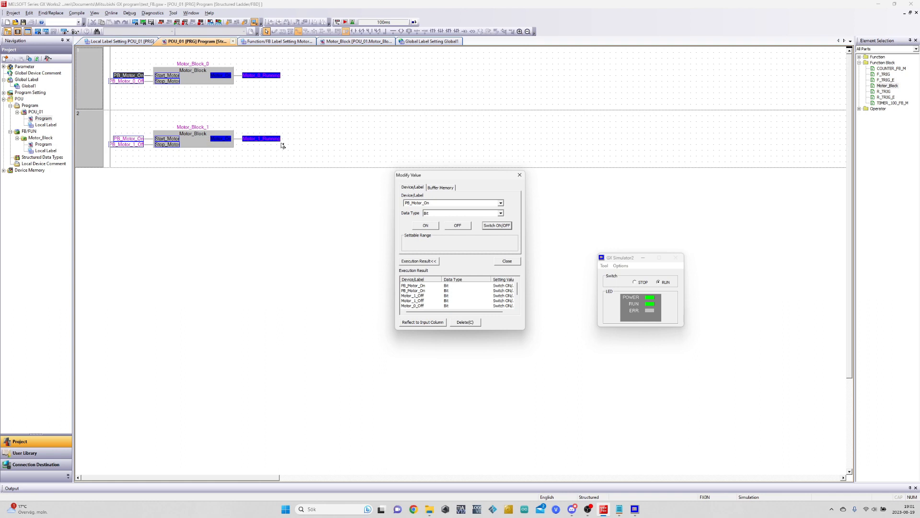
pyautogui.moveTo(262, 90)
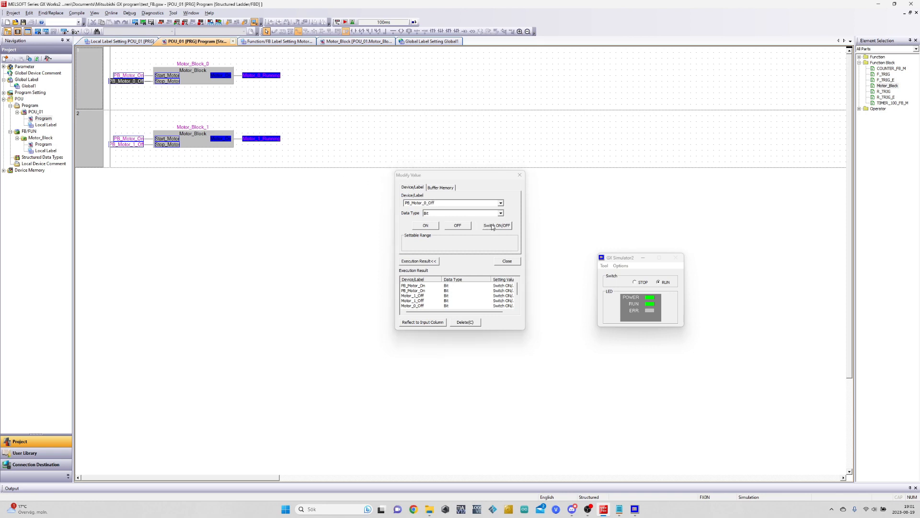
pyautogui.click(496, 225)
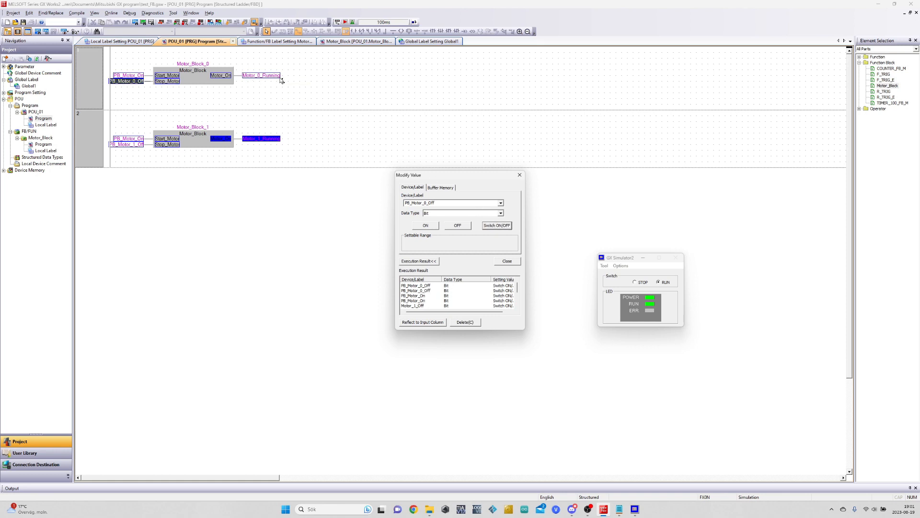
pyautogui.moveTo(259, 68)
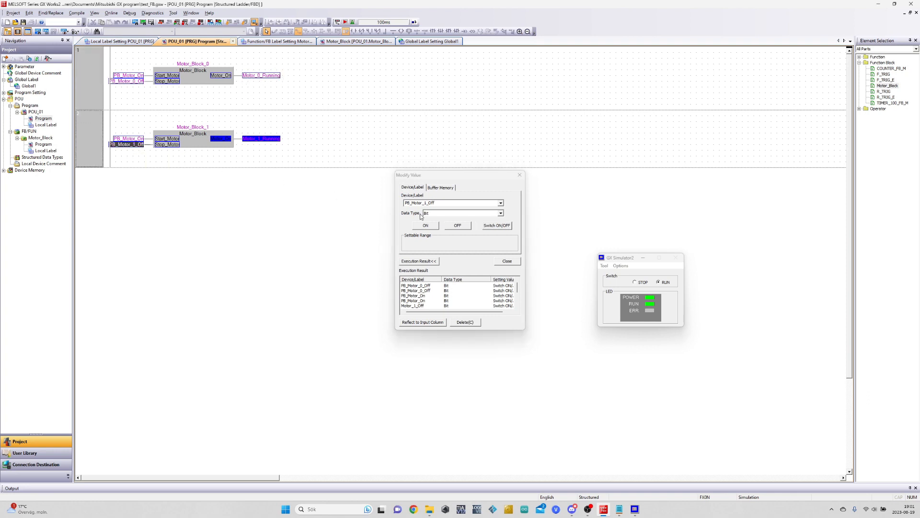
pyautogui.click(496, 225)
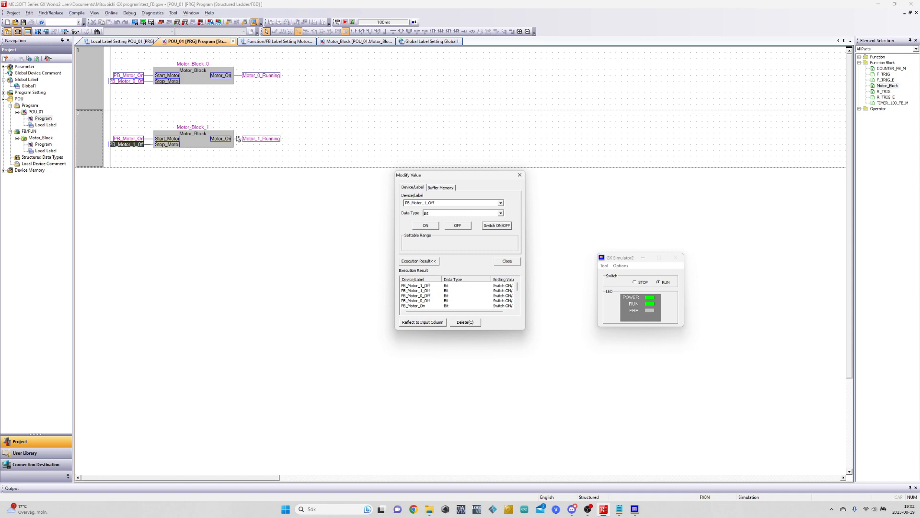
pyautogui.moveTo(304, 188)
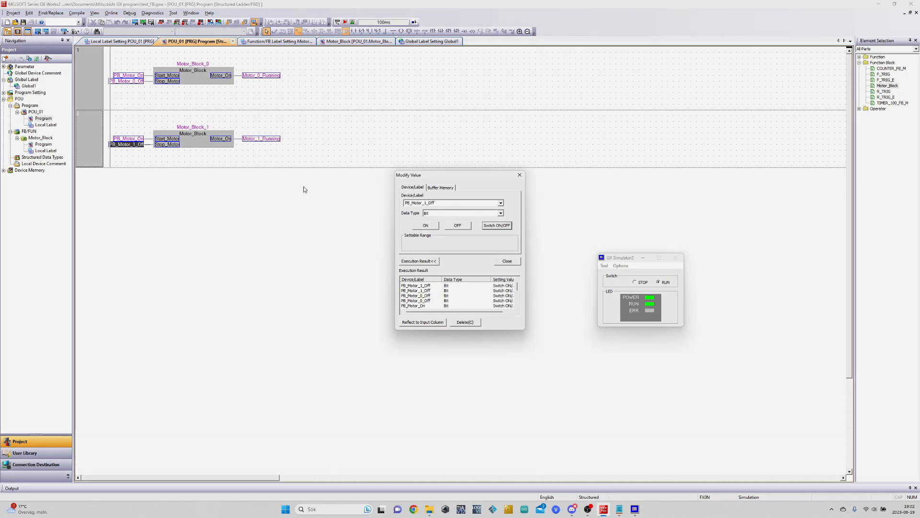